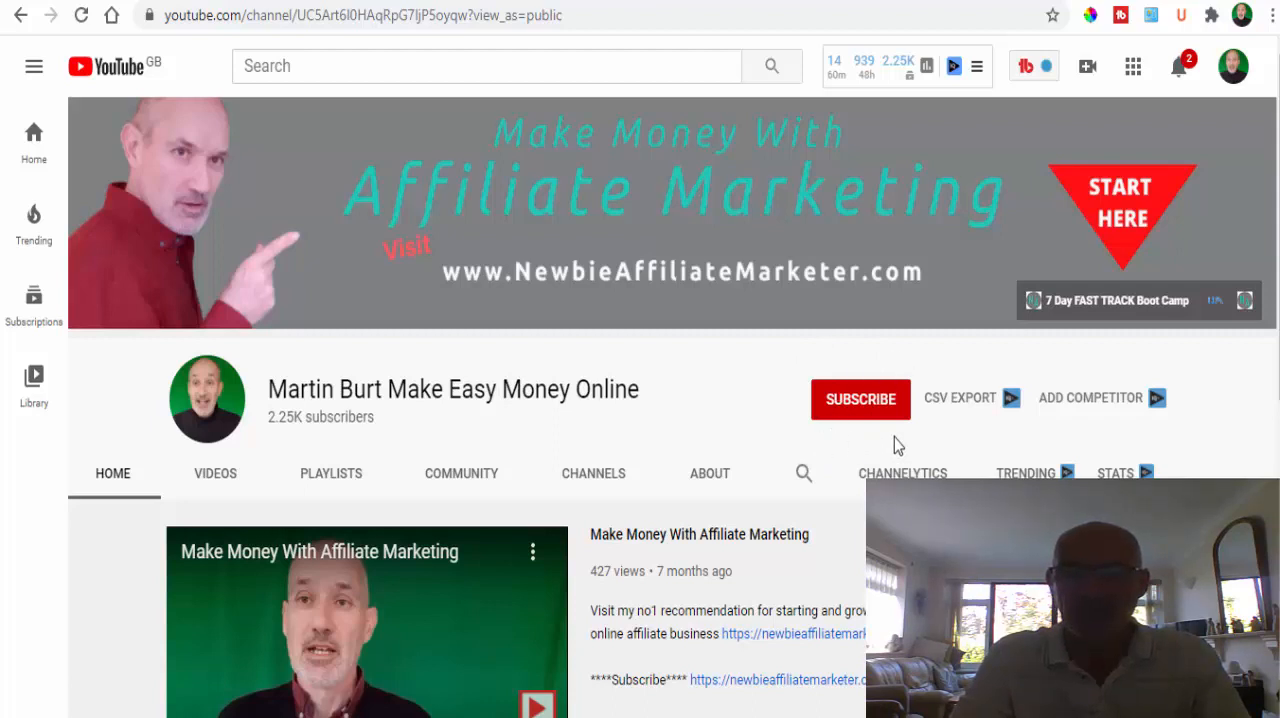
{"action": "mouse_move", "coordinate": [978, 448]}
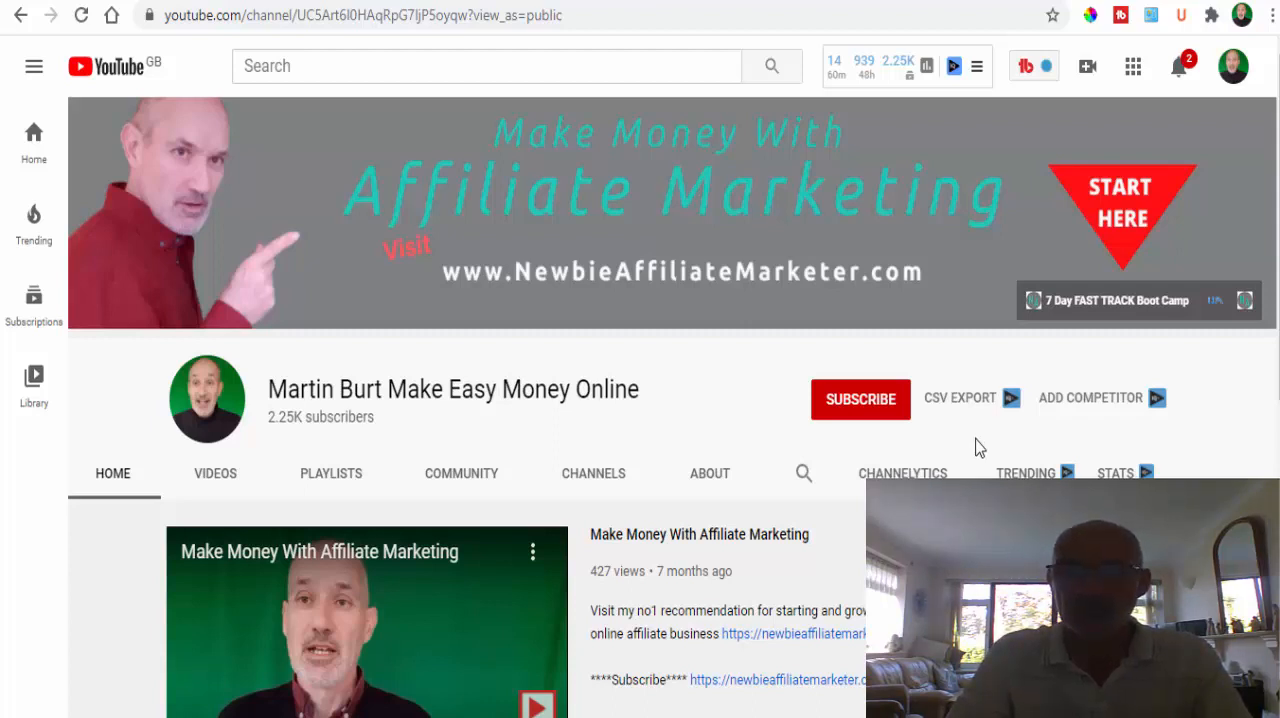
{"action": "mouse_move", "coordinate": [1140, 300]}
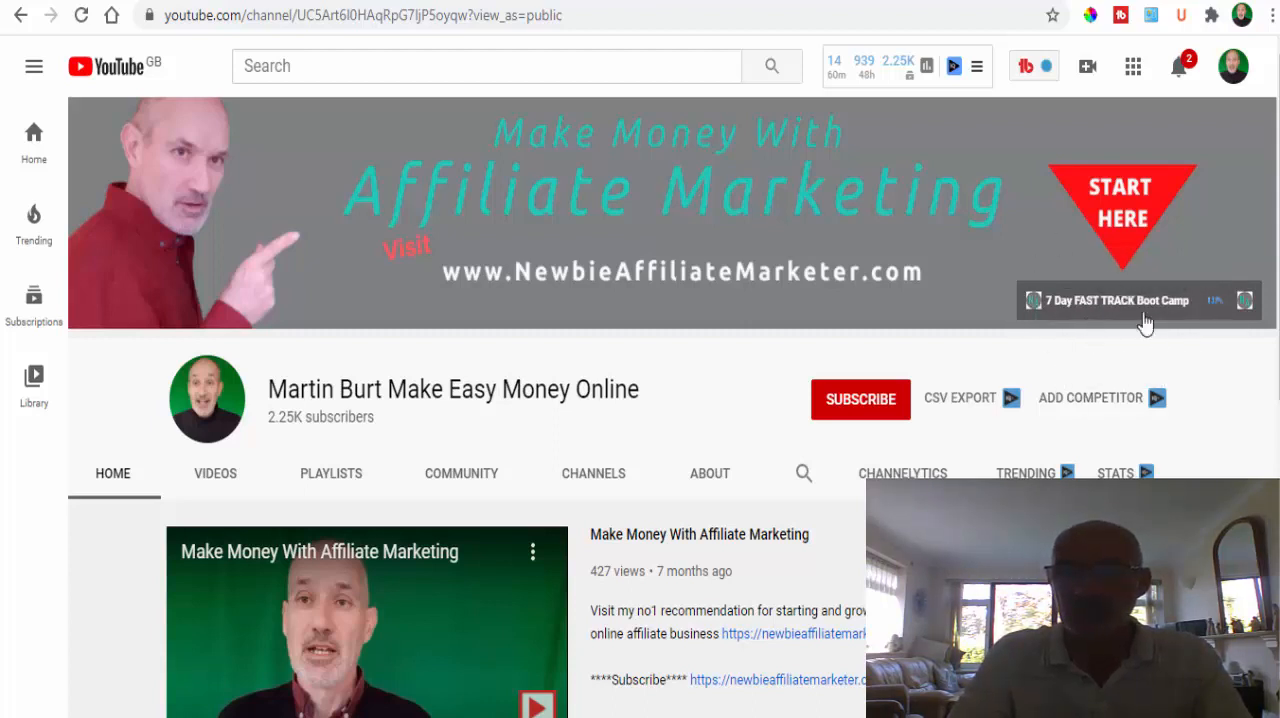
{"action": "mouse_move", "coordinate": [1120, 196]}
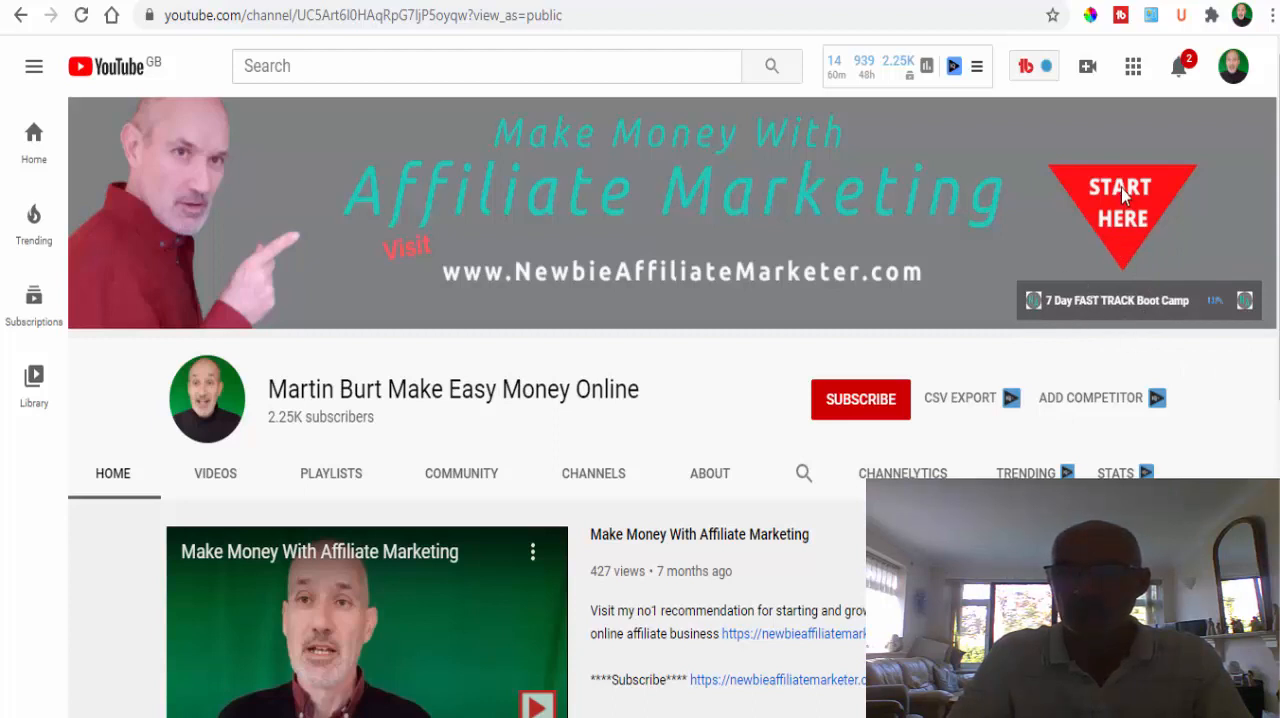
{"action": "mouse_move", "coordinate": [1112, 312]}
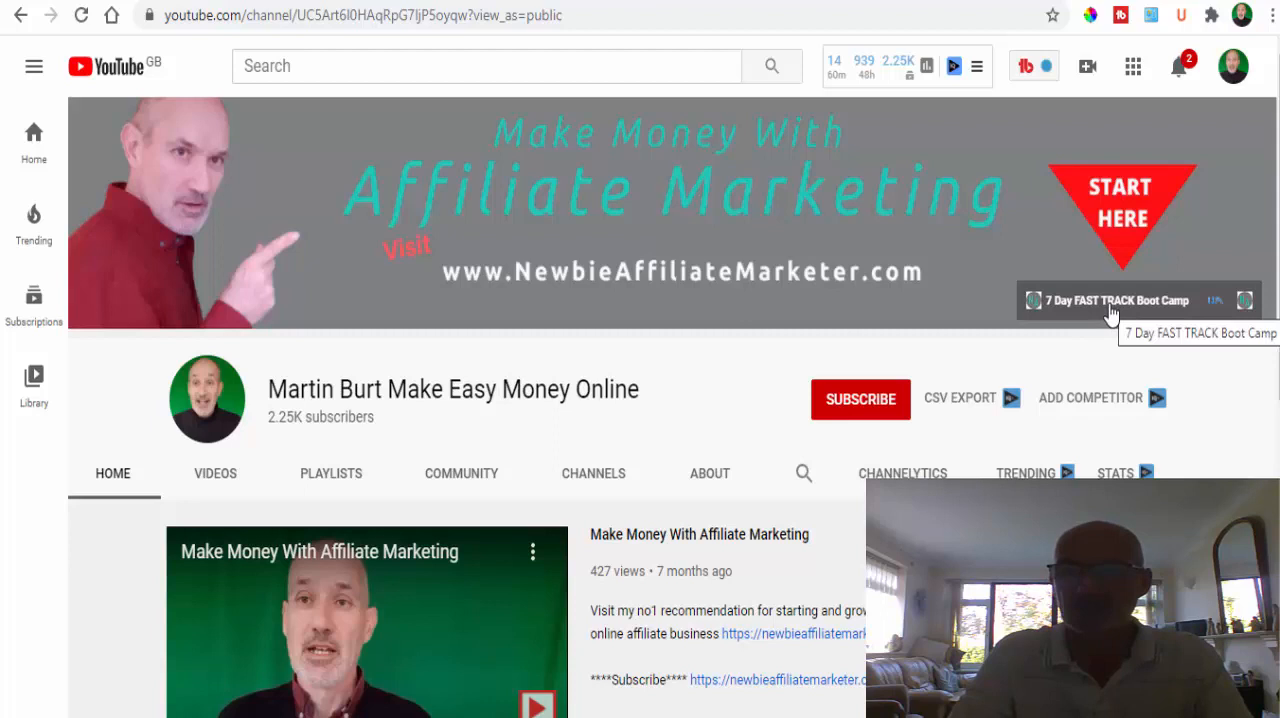
{"action": "mouse_move", "coordinate": [1080, 380]}
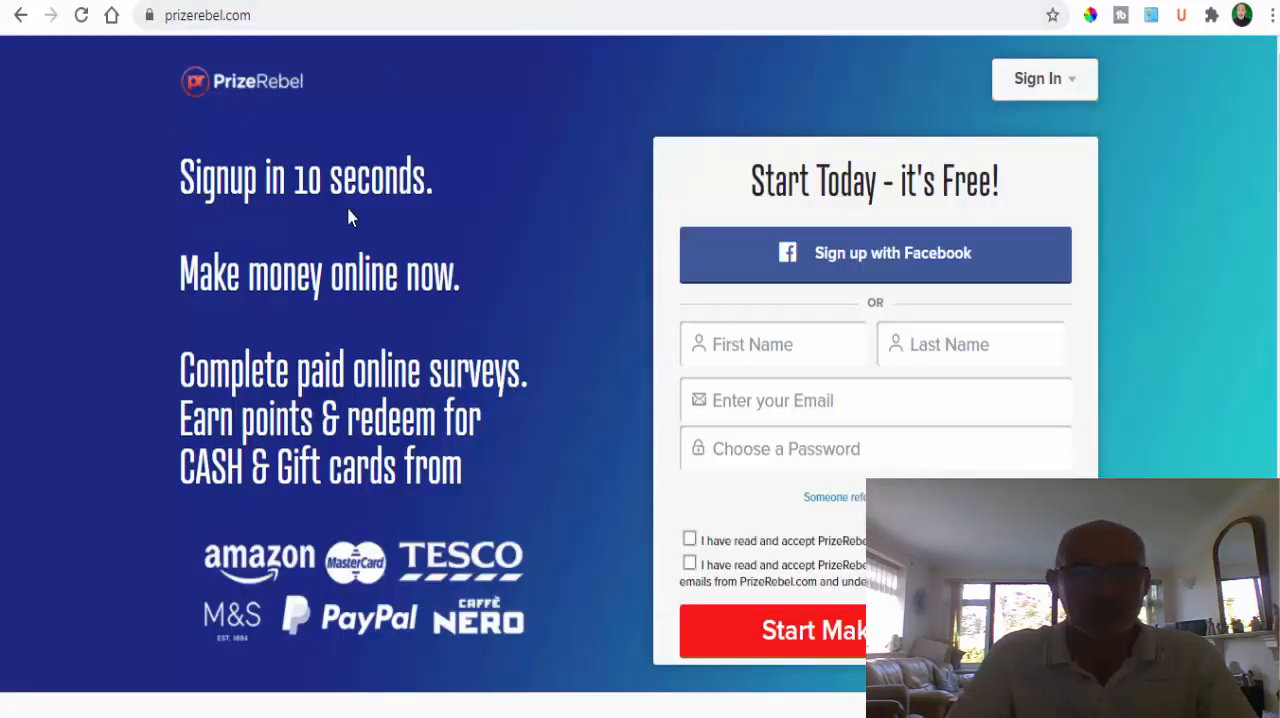
{"action": "mouse_move", "coordinate": [136, 372]}
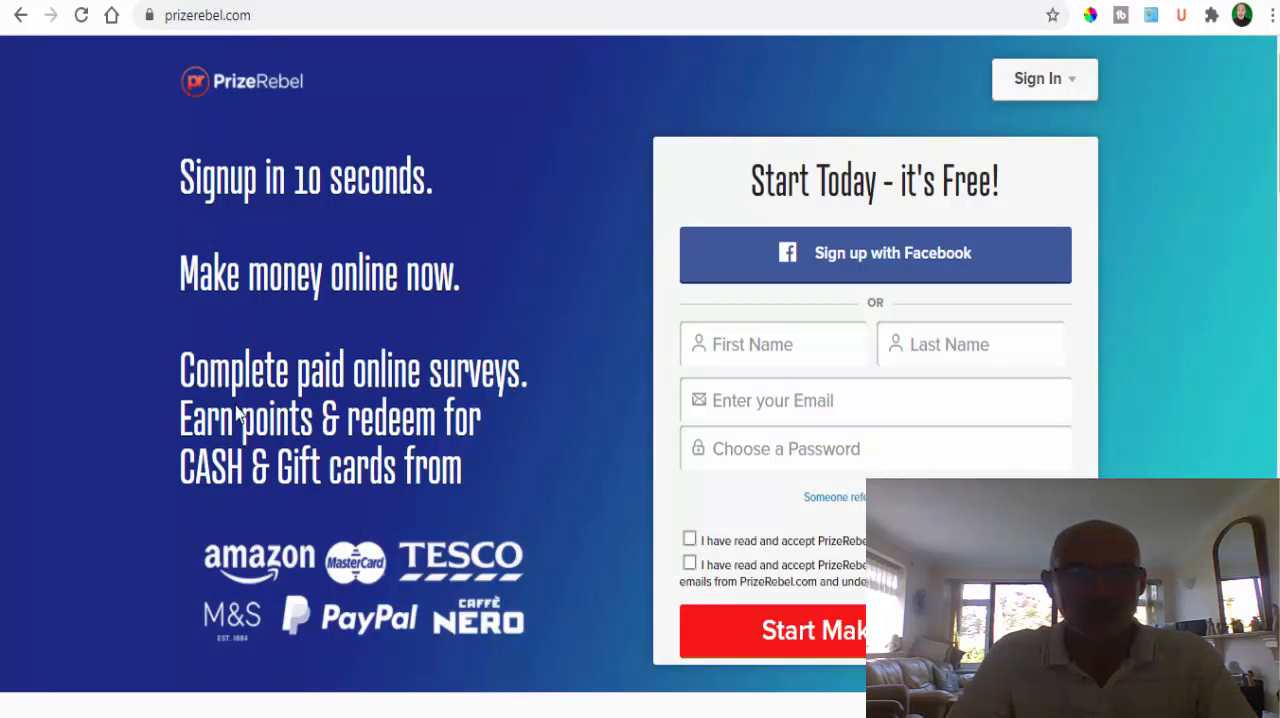
{"action": "mouse_move", "coordinate": [378, 426]}
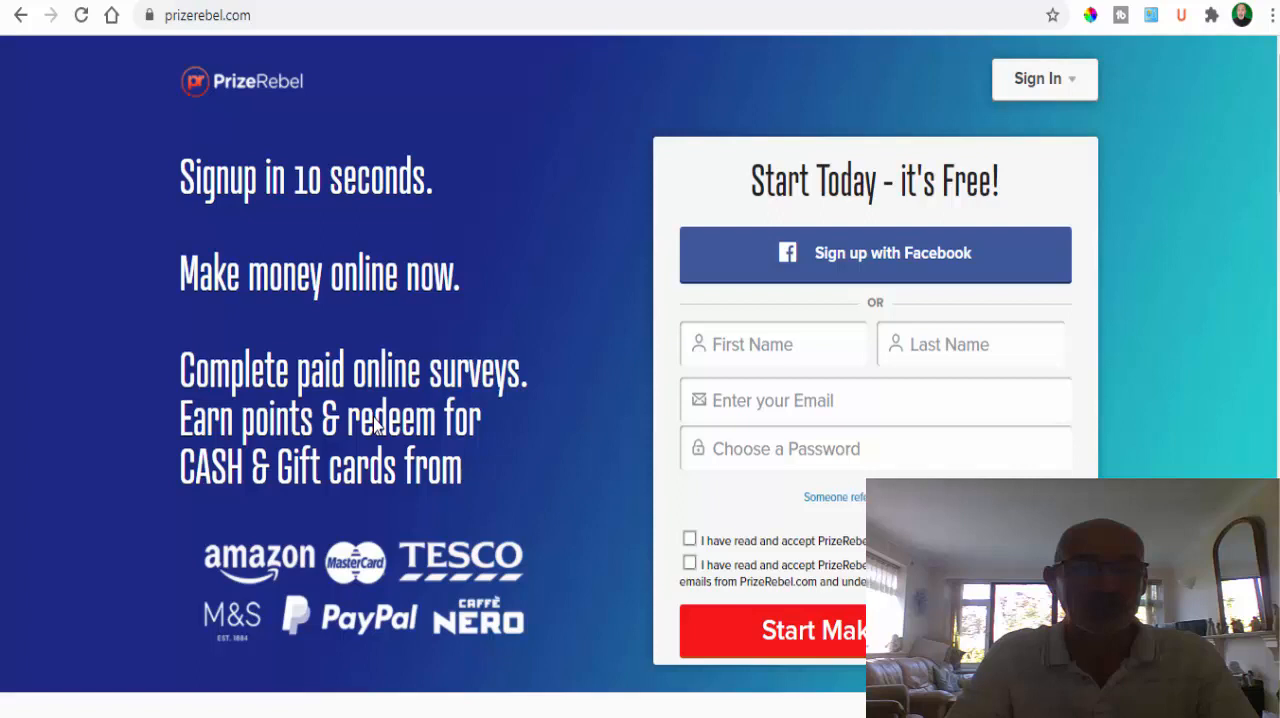
{"action": "mouse_move", "coordinate": [348, 478]}
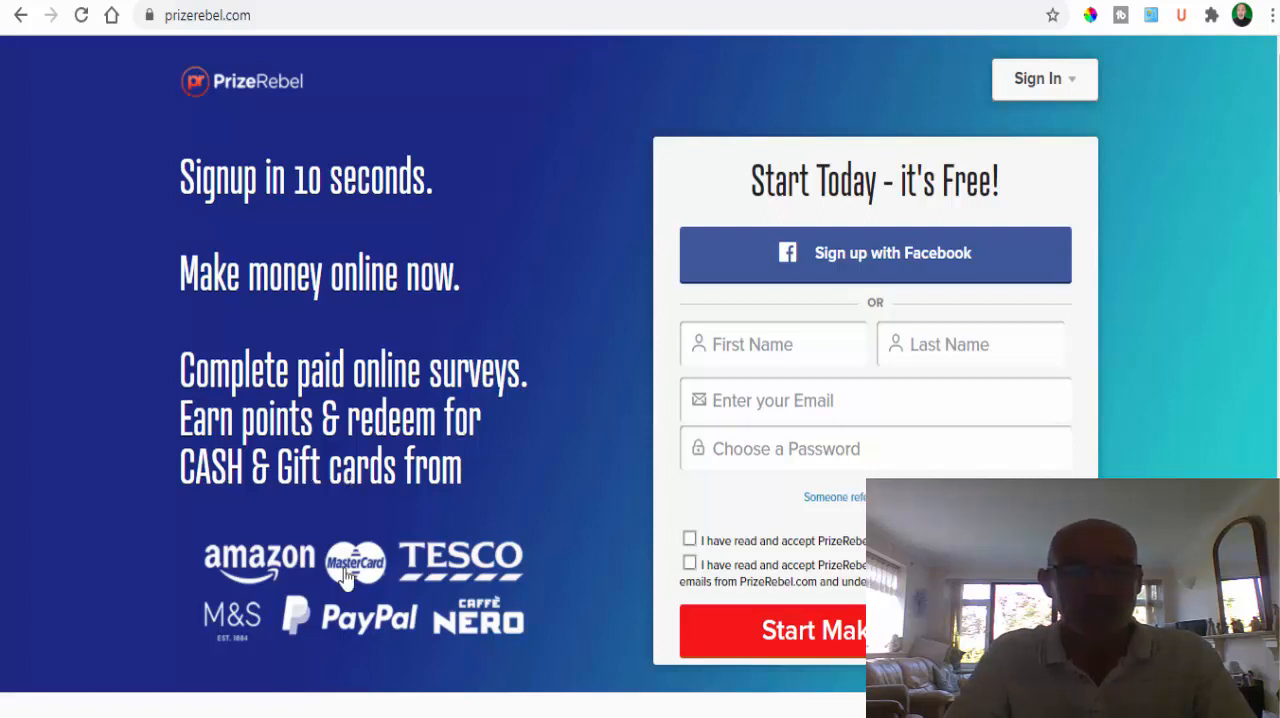
{"action": "mouse_move", "coordinate": [280, 572]}
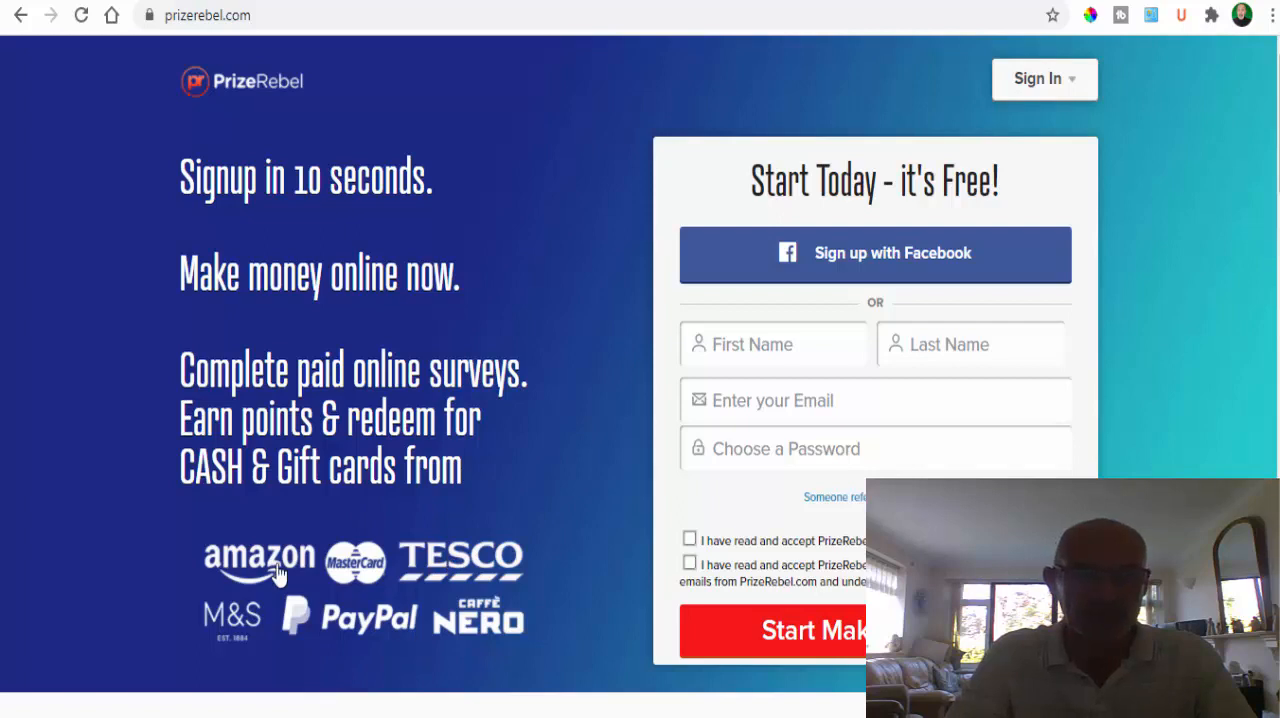
{"action": "mouse_move", "coordinate": [332, 580]}
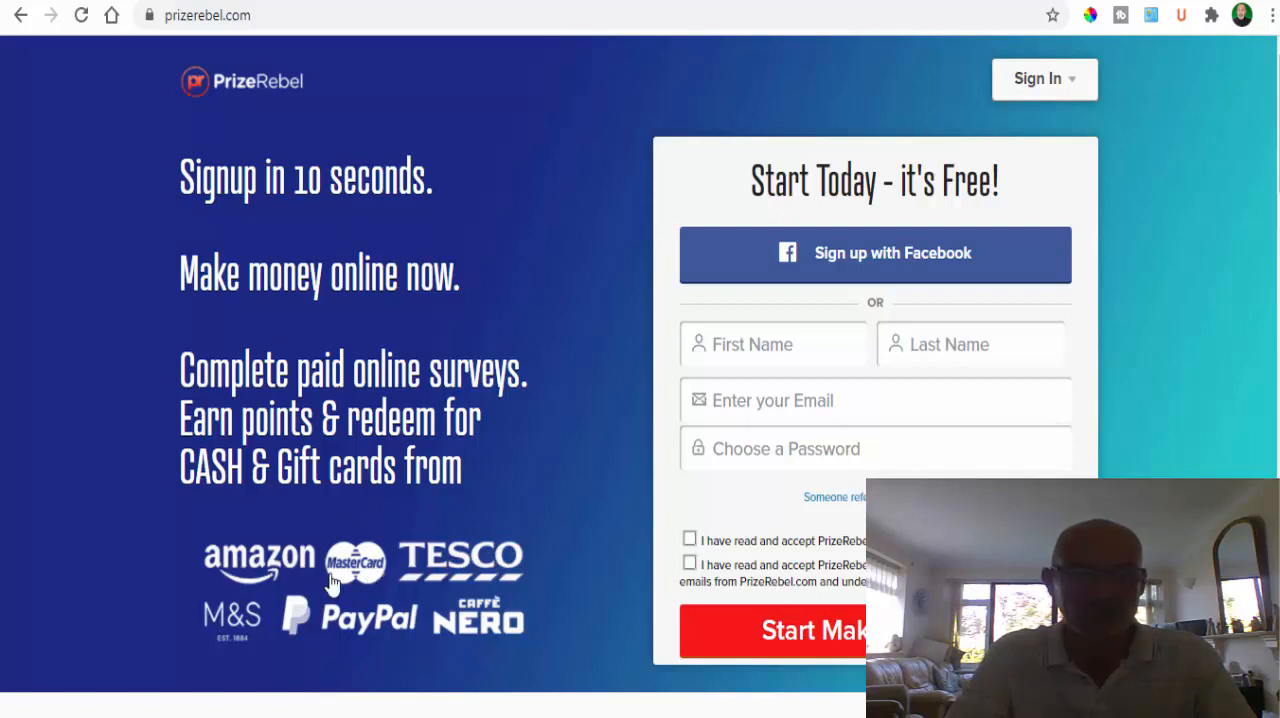
{"action": "mouse_move", "coordinate": [340, 592]}
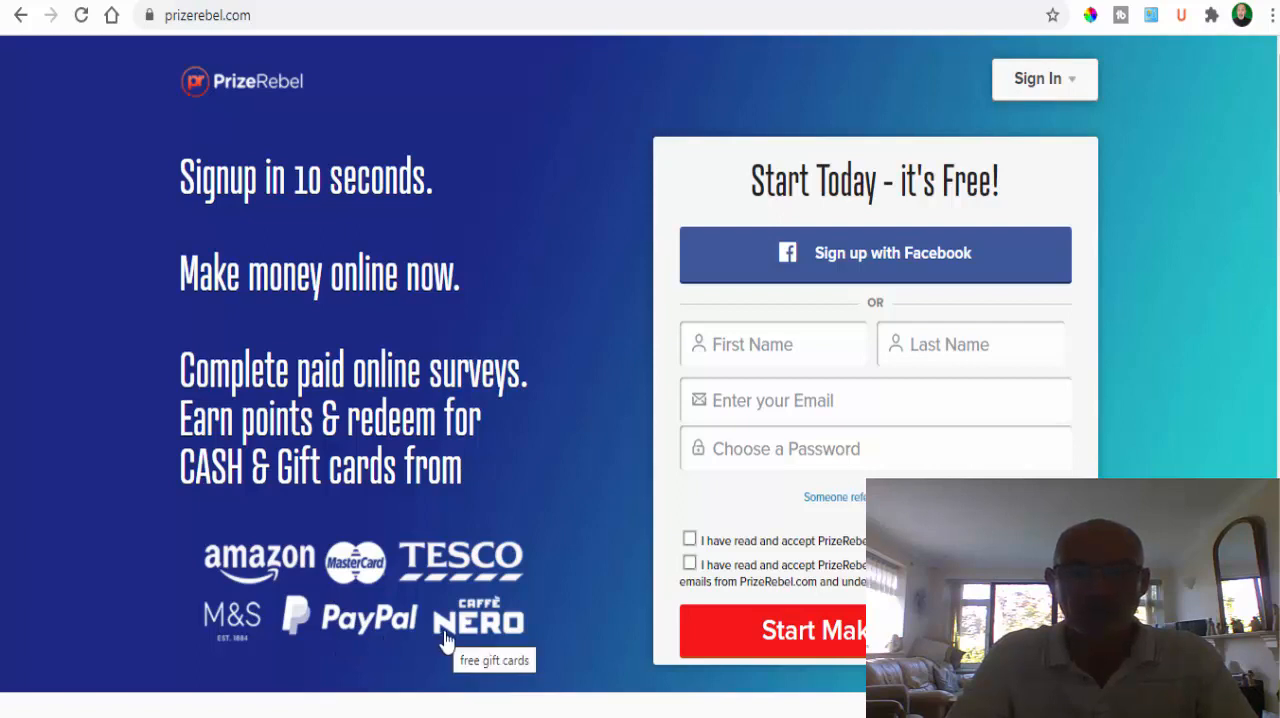
{"action": "mouse_move", "coordinate": [496, 630]}
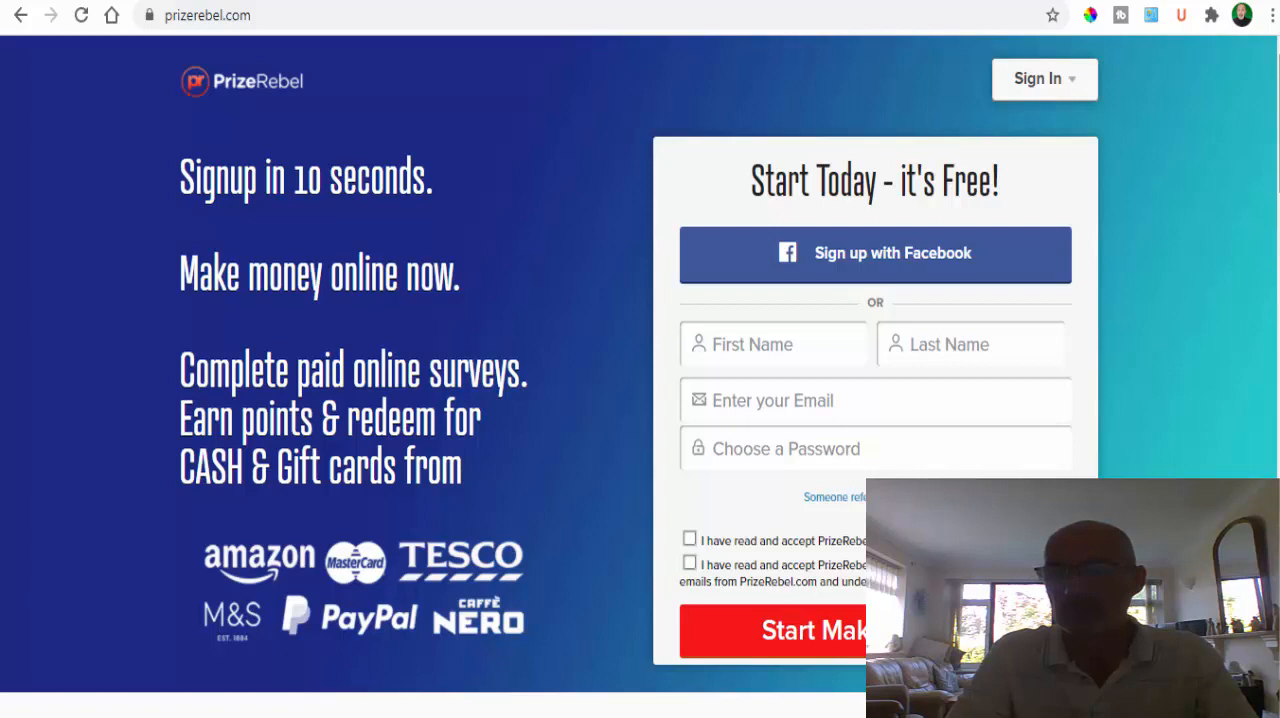
Scroll the landing page down to the illustrated three-step how-it-works section
{"action": "scroll", "scroll_direction": "down", "scroll_amount": 3}
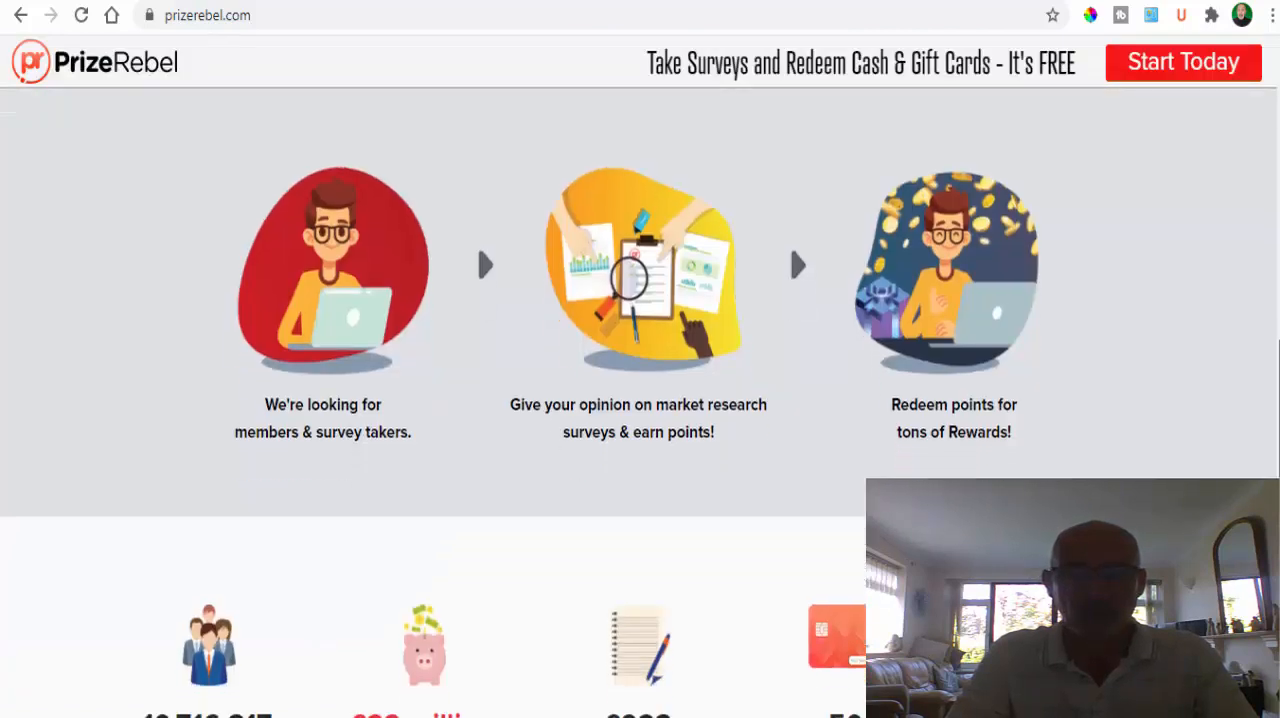
{"action": "mouse_move", "coordinate": [284, 432]}
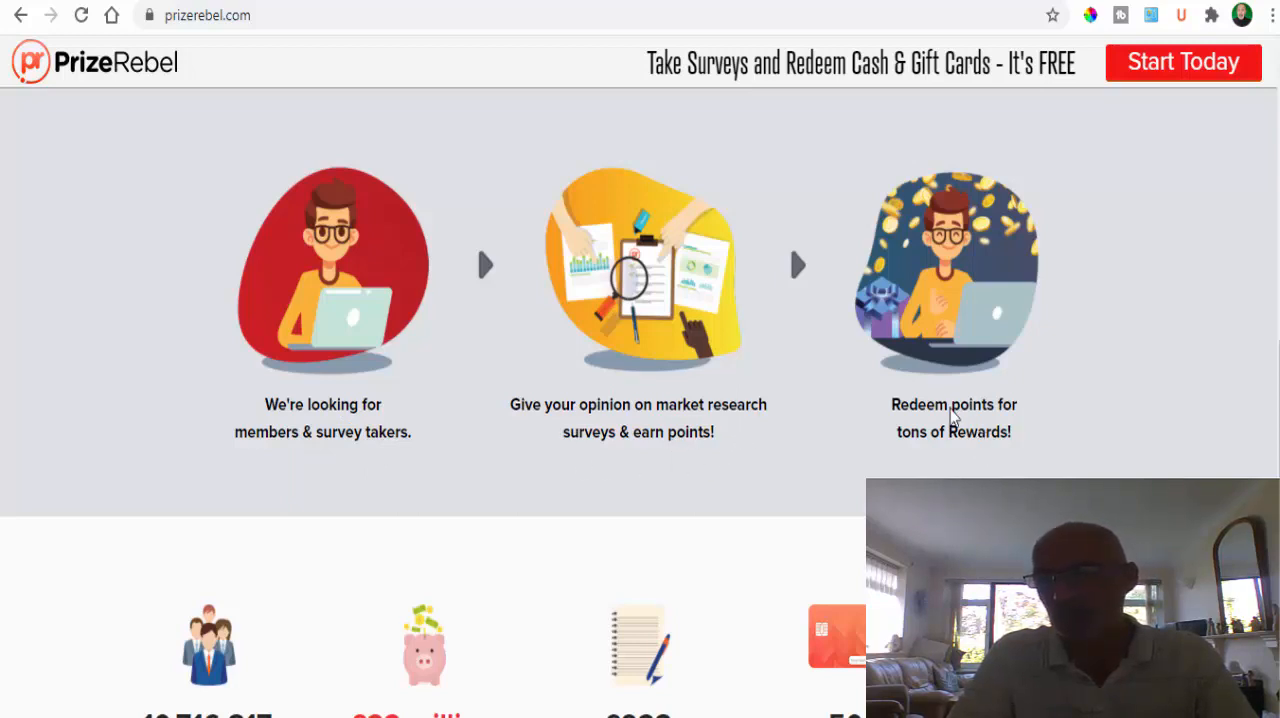
{"action": "mouse_move", "coordinate": [1026, 448]}
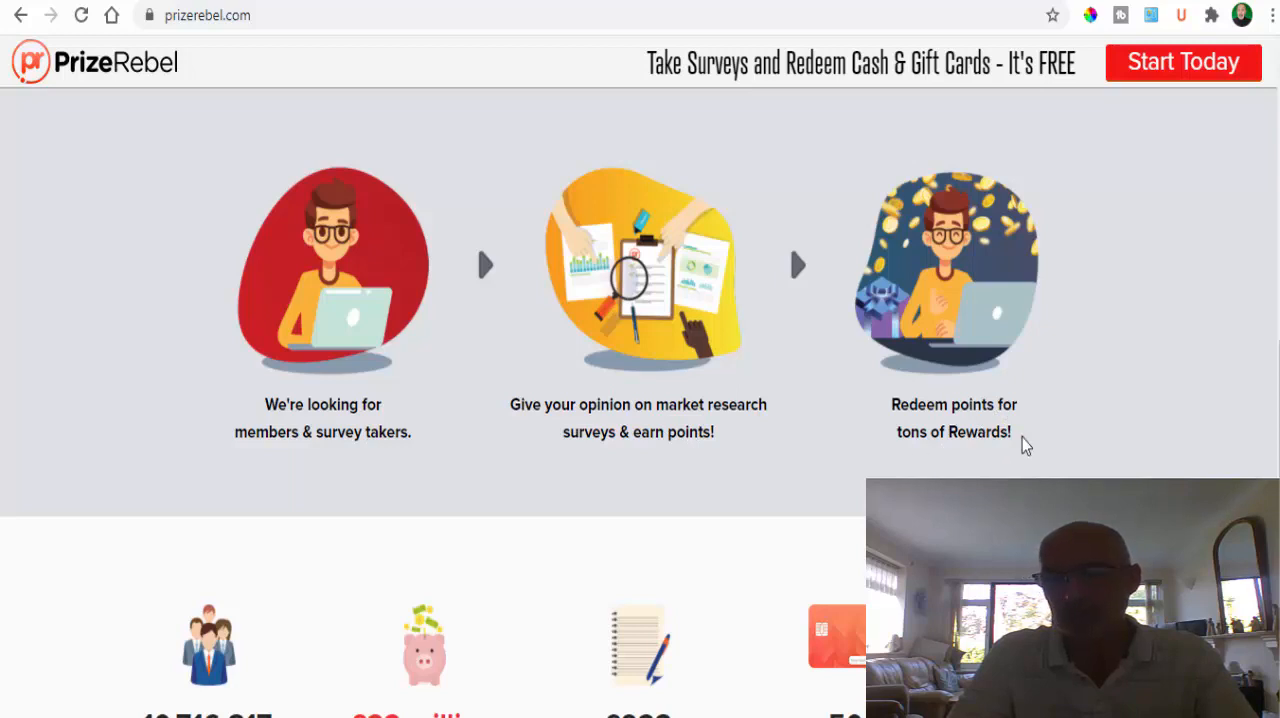
{"action": "scroll", "scroll_direction": "down", "scroll_amount": 3}
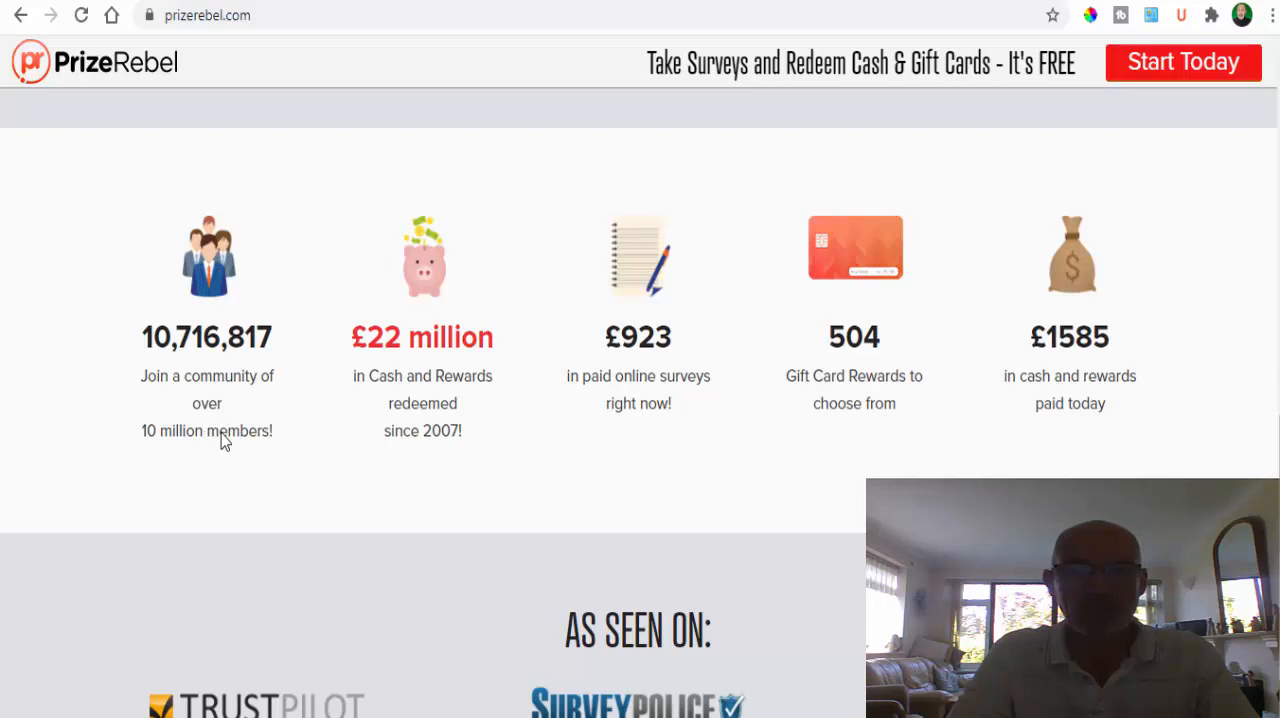
{"action": "mouse_move", "coordinate": [372, 348]}
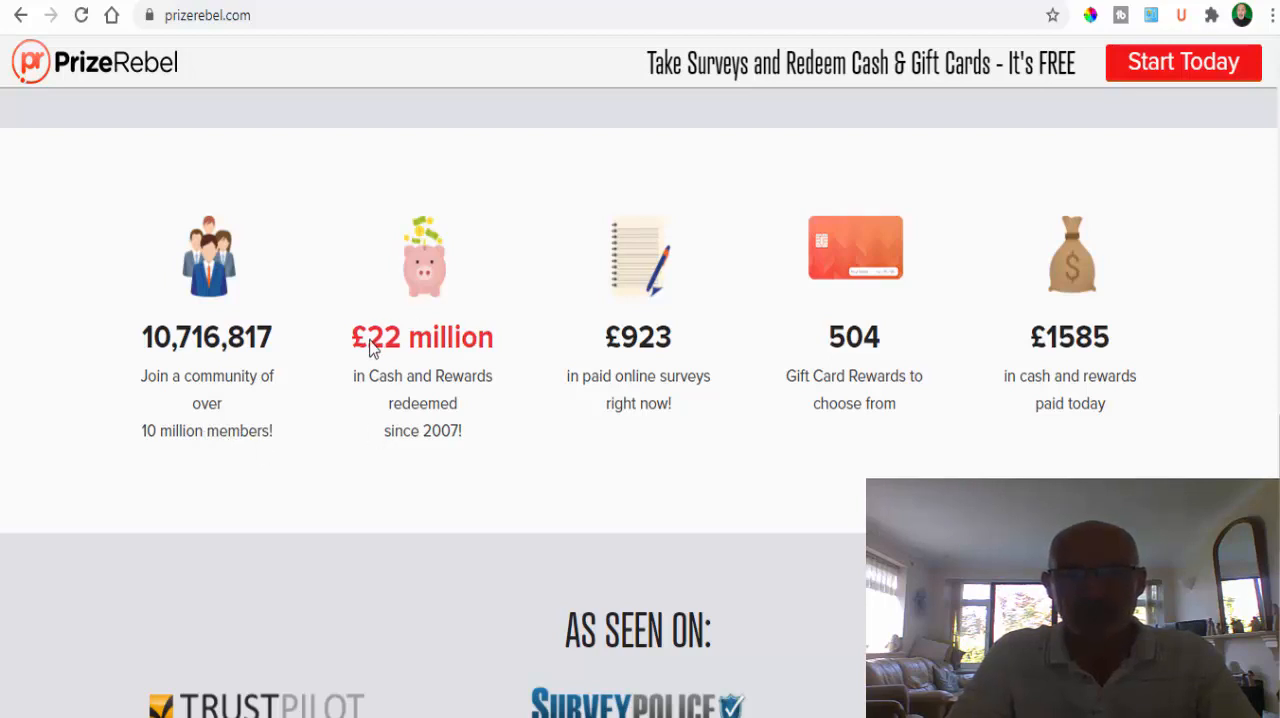
{"action": "mouse_move", "coordinate": [408, 370]}
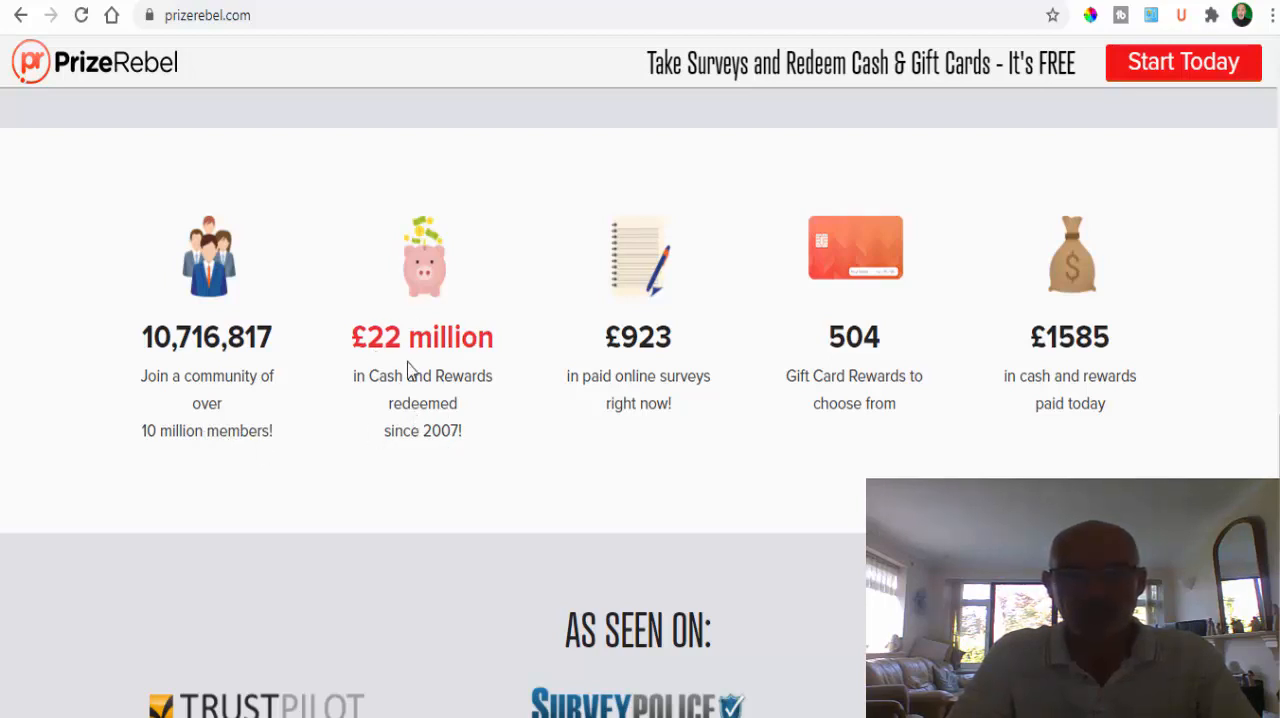
{"action": "mouse_move", "coordinate": [378, 350]}
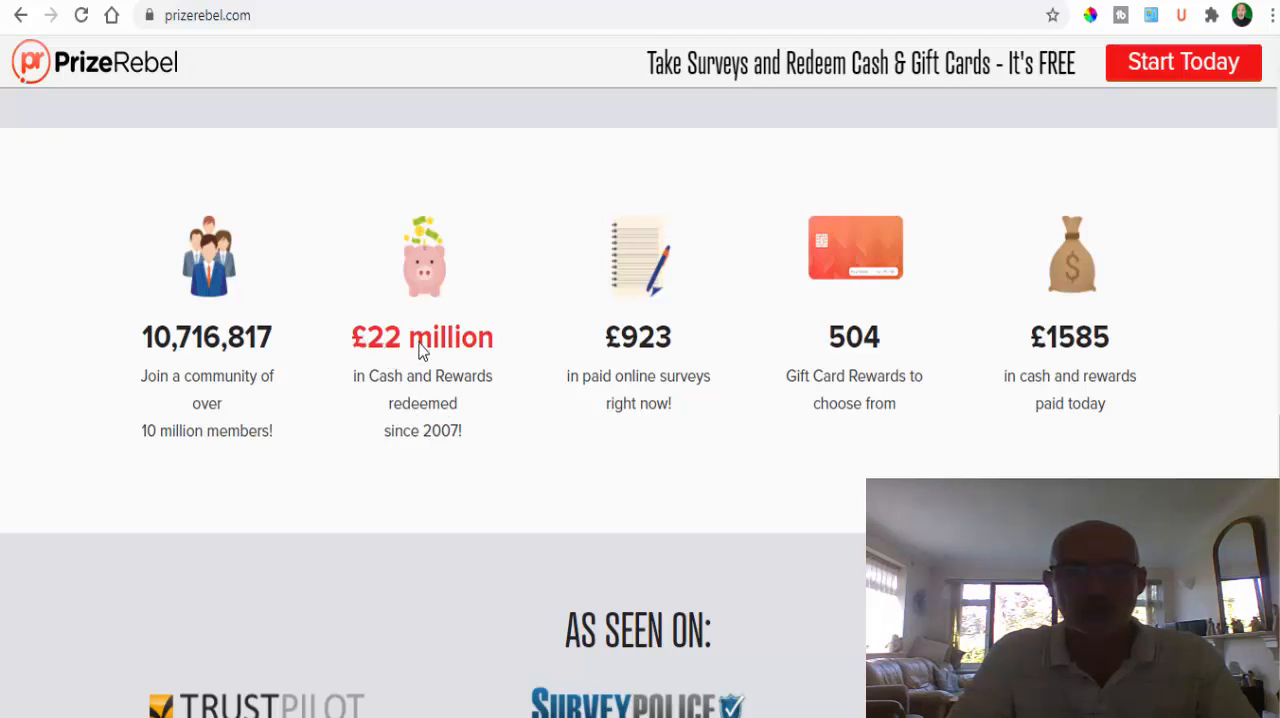
{"action": "mouse_move", "coordinate": [700, 368]}
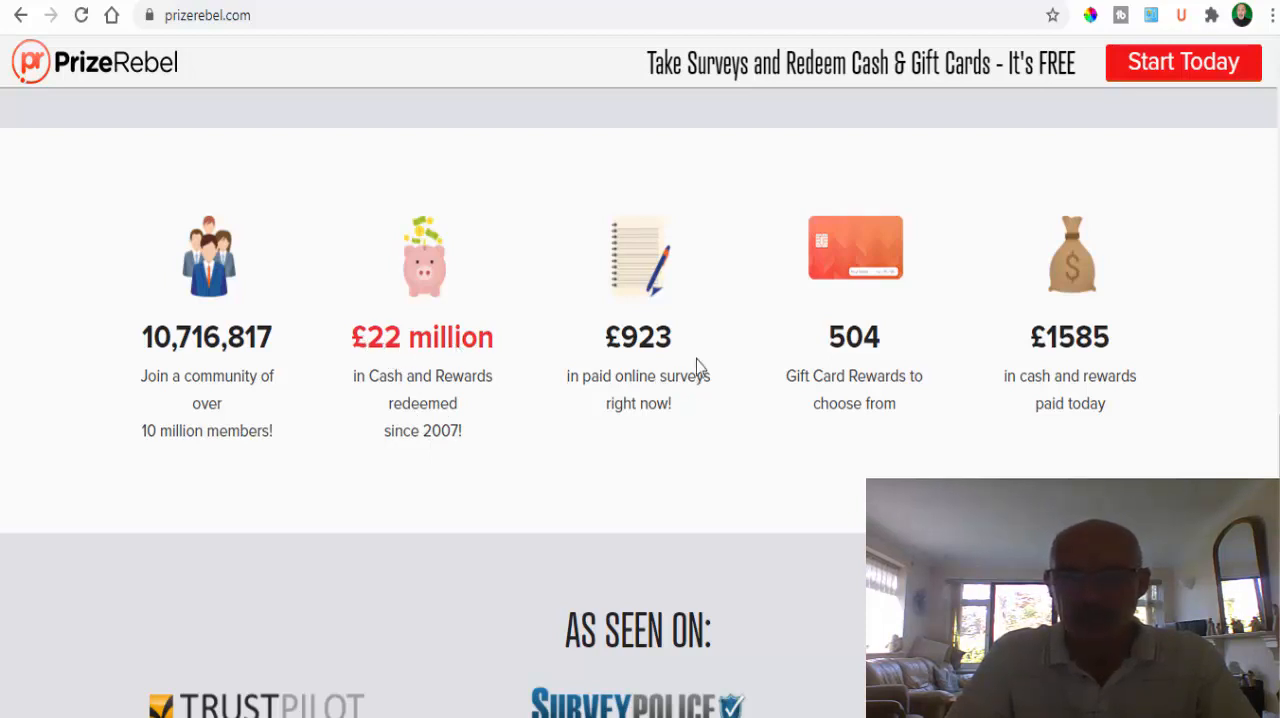
{"action": "mouse_move", "coordinate": [616, 432]}
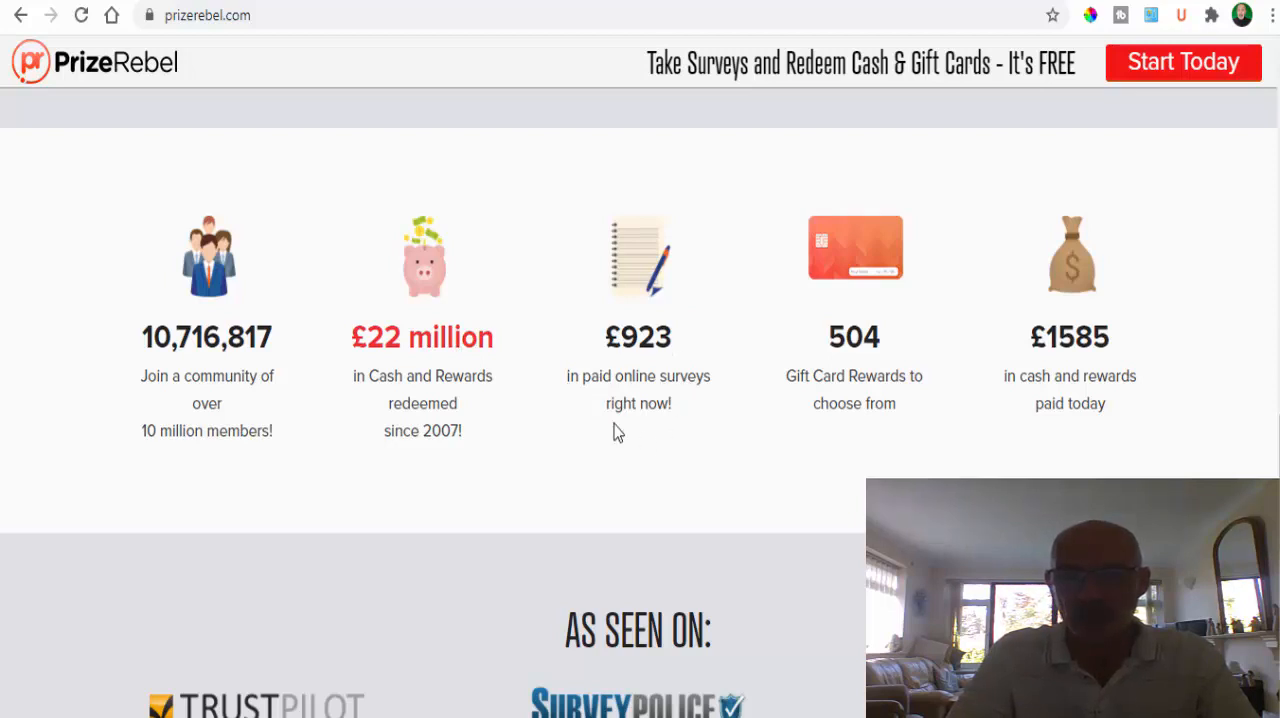
{"action": "mouse_move", "coordinate": [800, 420]}
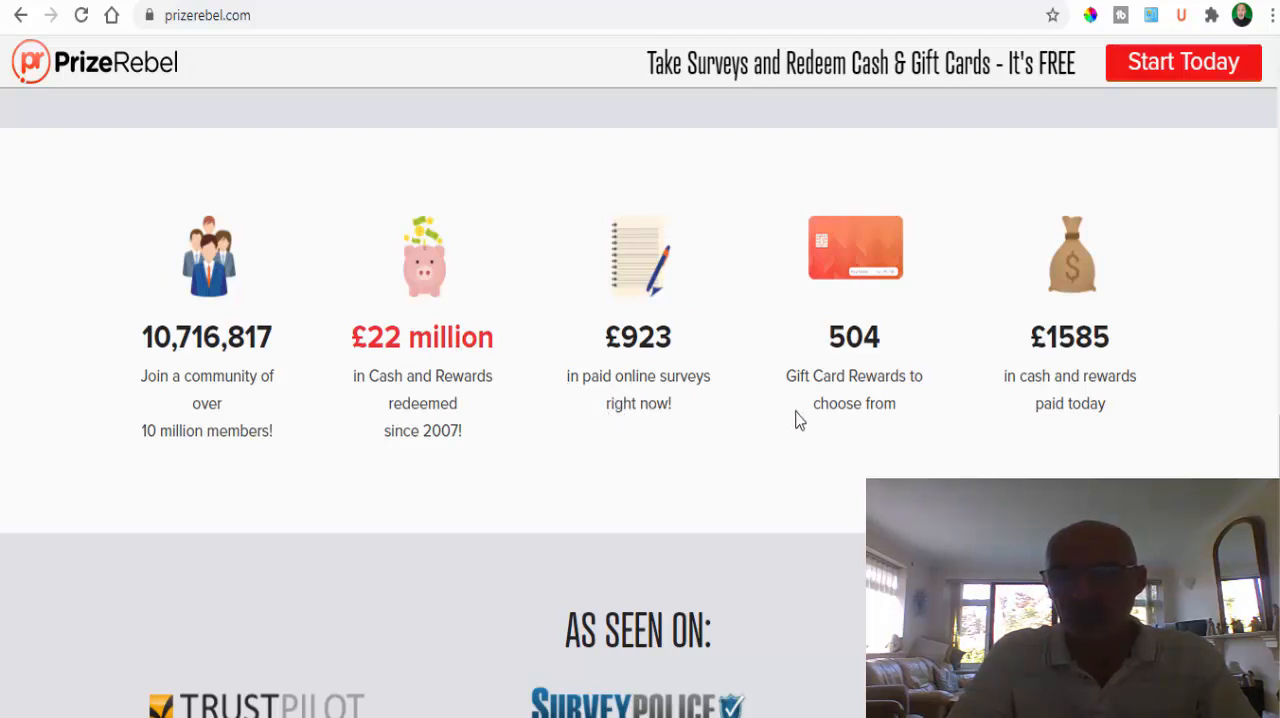
{"action": "mouse_move", "coordinate": [854, 350]}
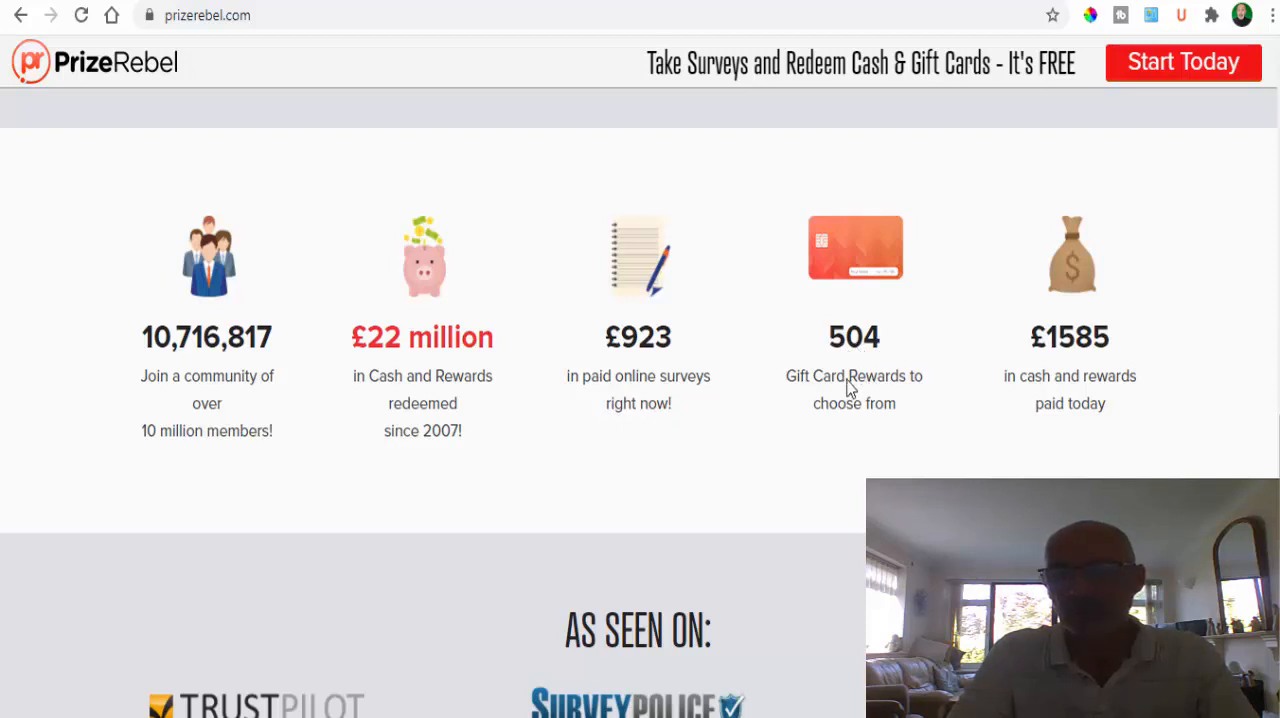
{"action": "mouse_move", "coordinate": [878, 428]}
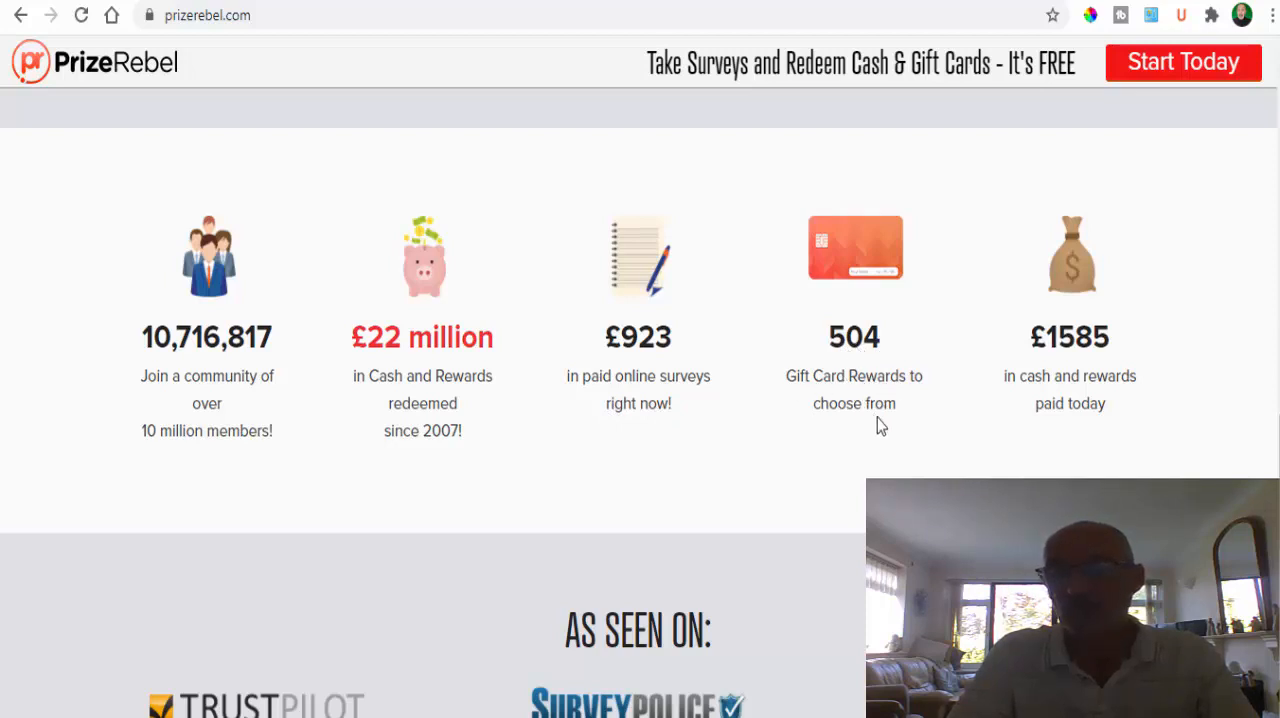
{"action": "mouse_move", "coordinate": [1076, 438]}
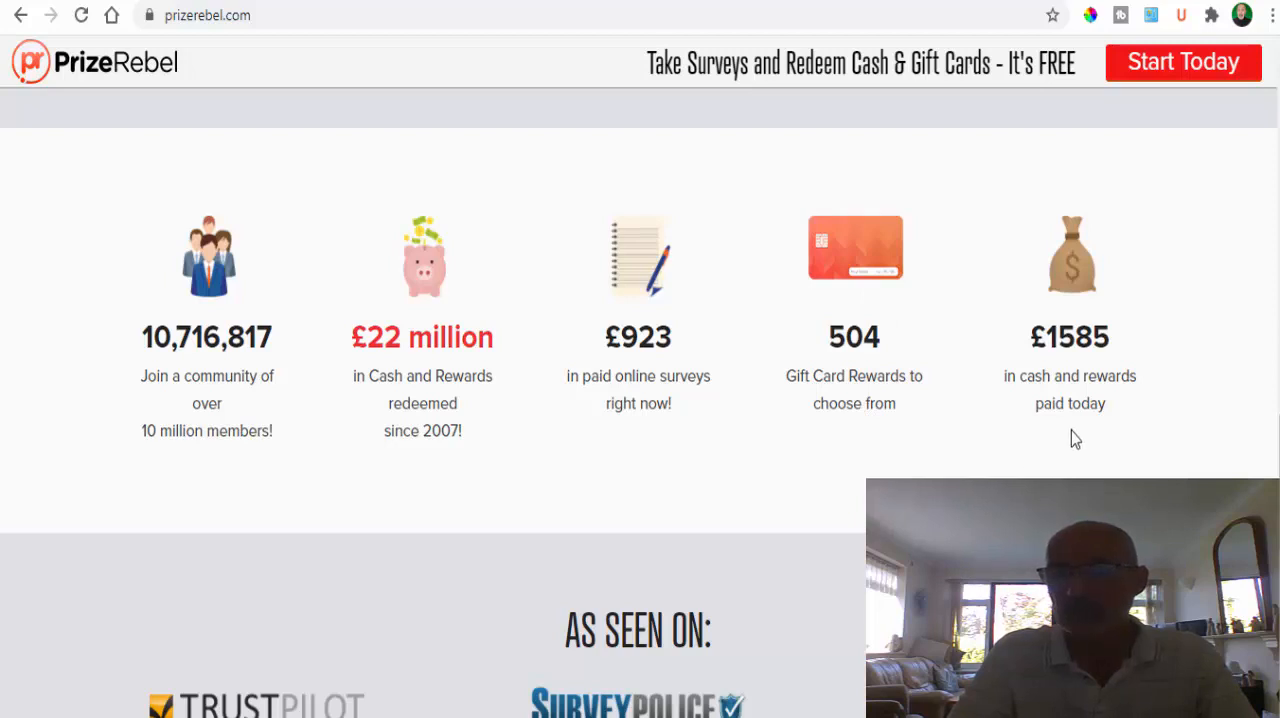
{"action": "mouse_move", "coordinate": [1064, 410]}
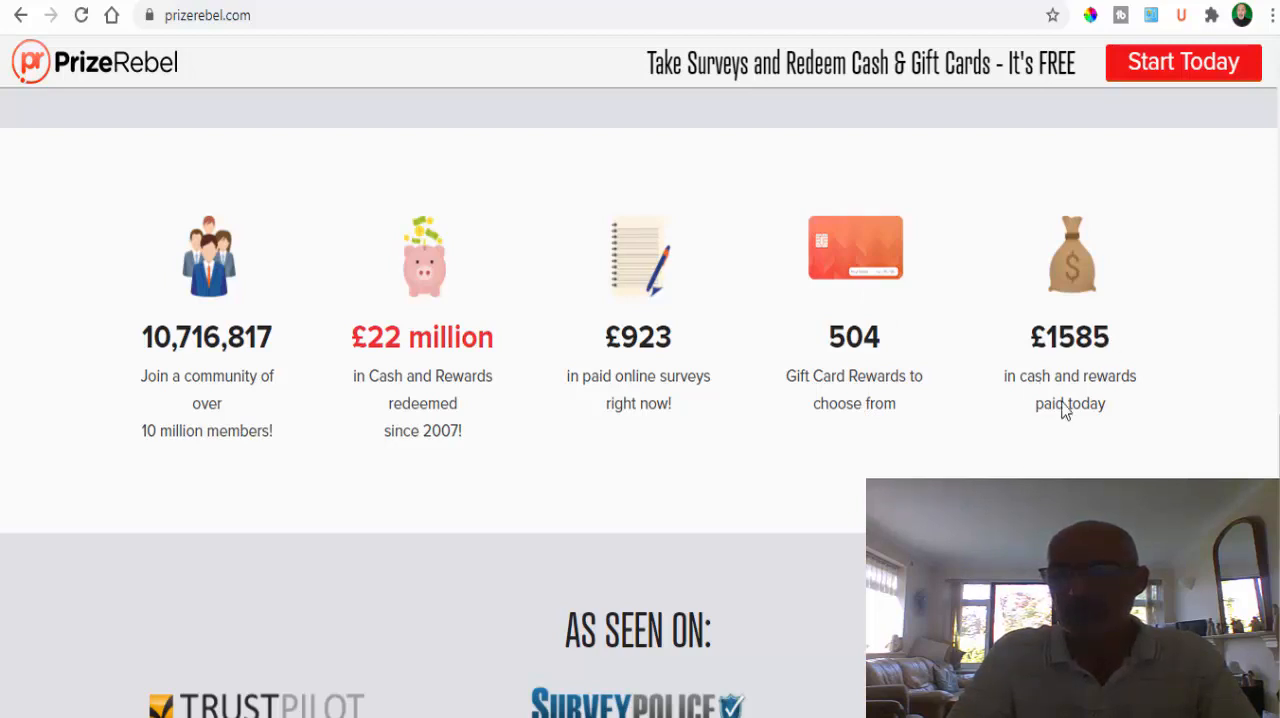
{"action": "mouse_move", "coordinate": [1100, 390]}
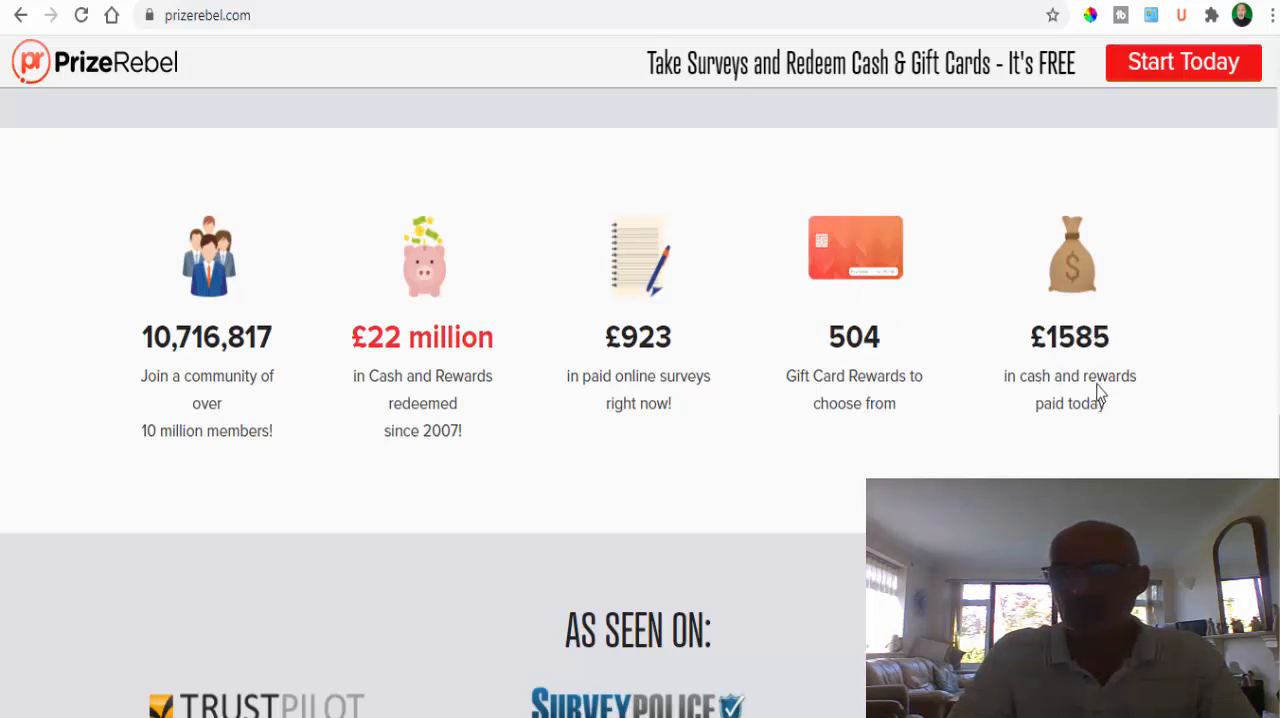
{"action": "mouse_move", "coordinate": [1072, 444]}
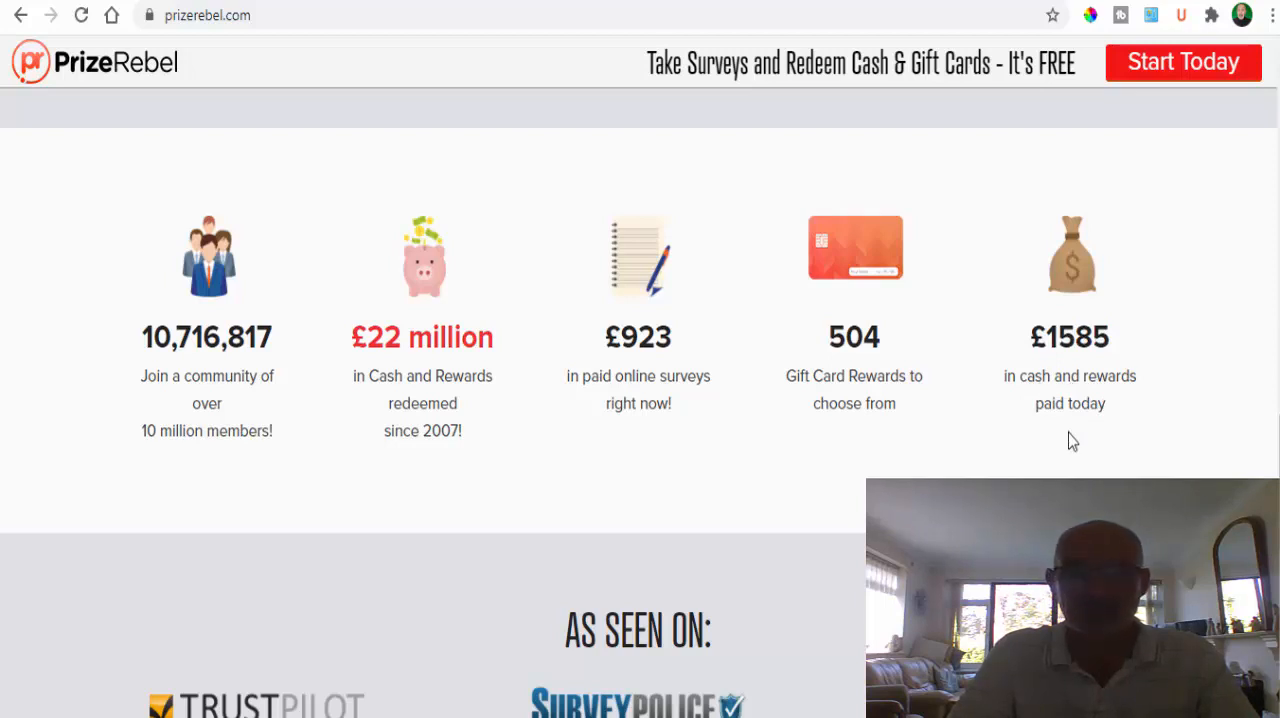
Scroll past the As Seen On logos to the member testimonial cards
{"action": "scroll", "scroll_direction": "down", "scroll_amount": 3}
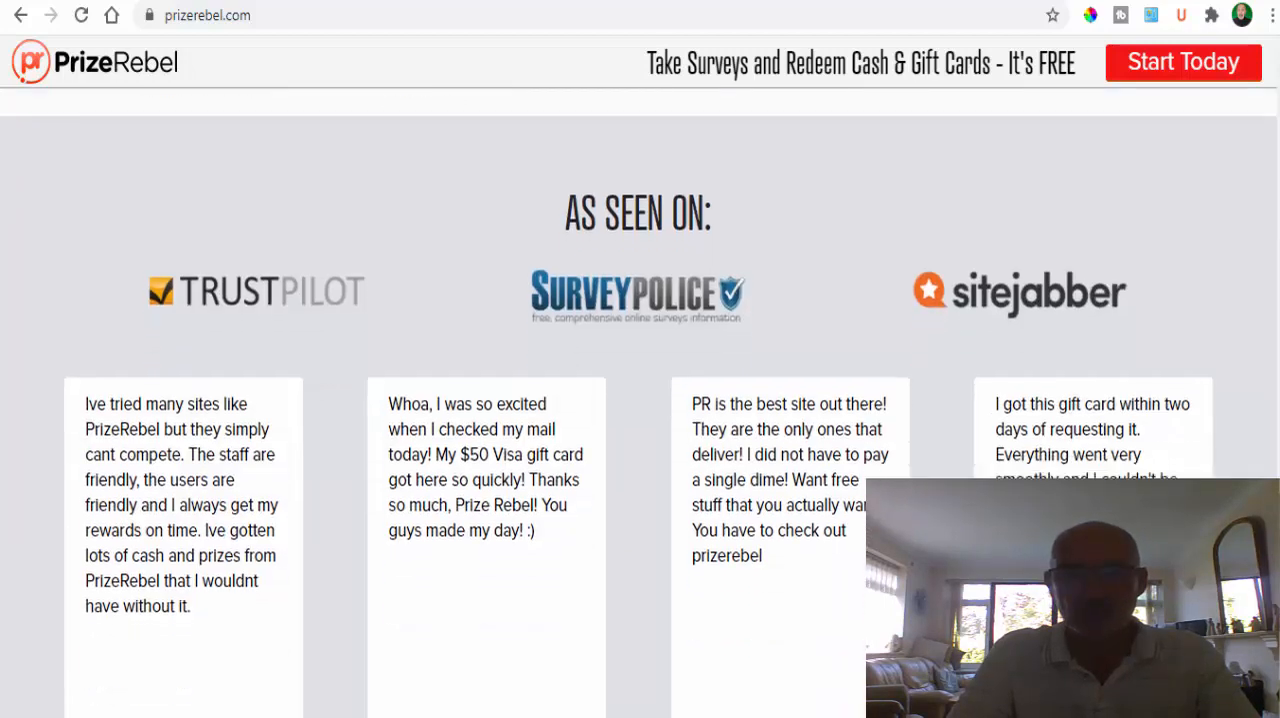
{"action": "scroll", "scroll_direction": "down", "scroll_amount": 3}
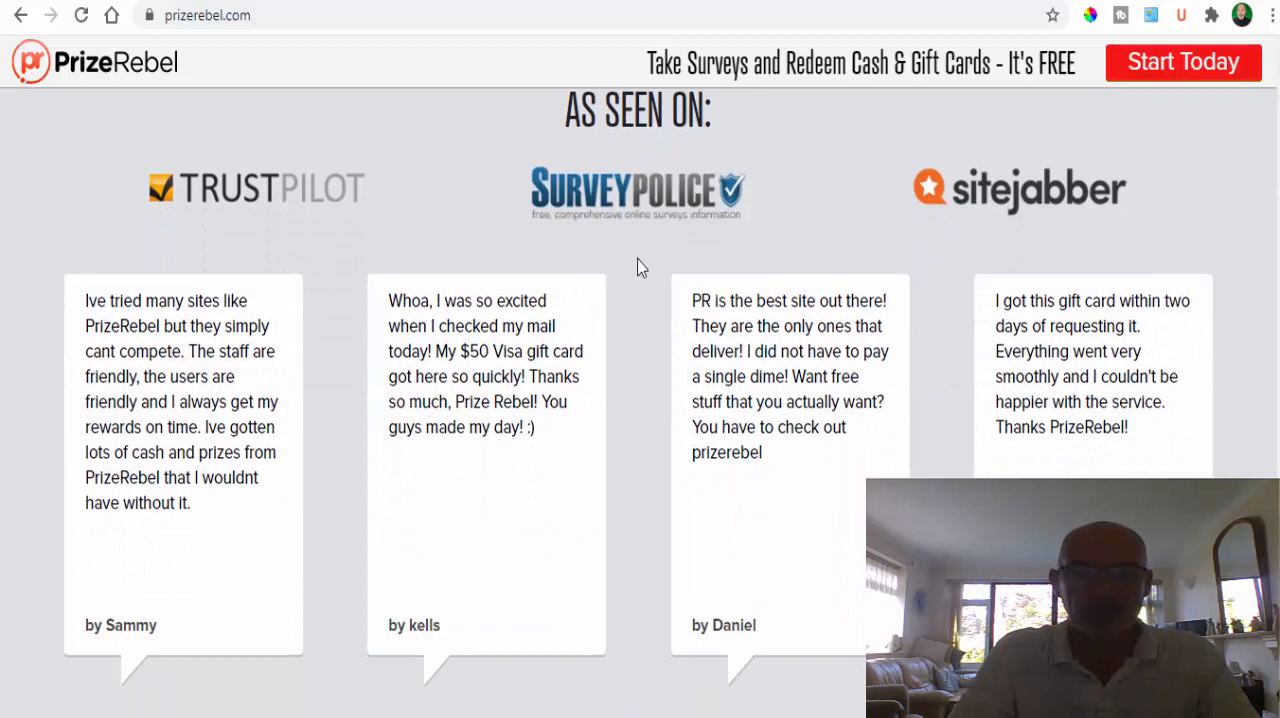
{"action": "mouse_move", "coordinate": [670, 206]}
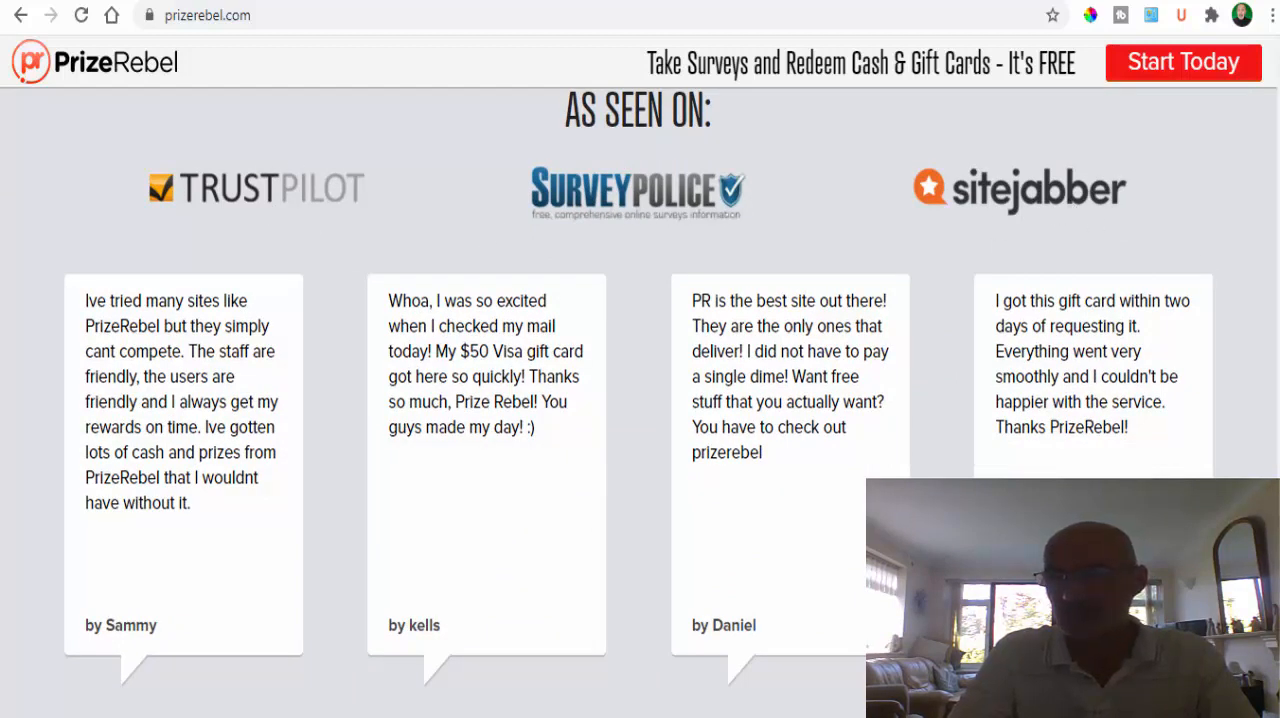
{"action": "scroll", "scroll_direction": "down", "scroll_amount": 3}
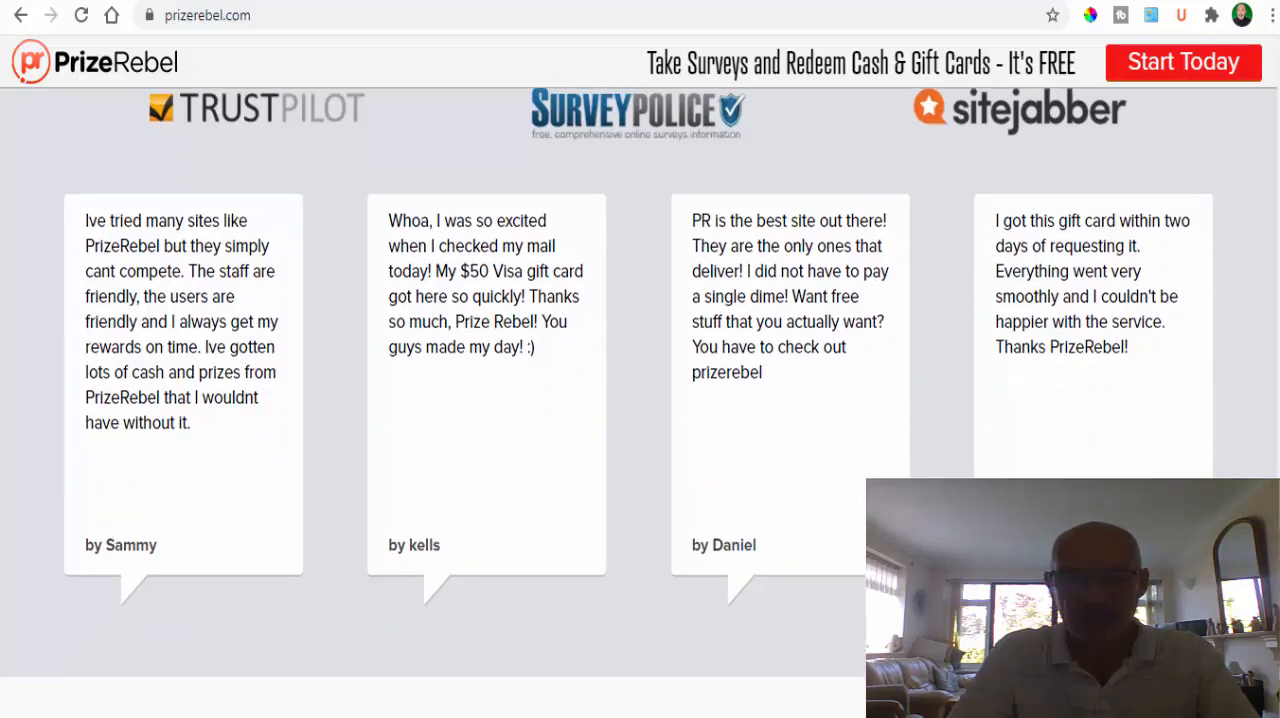
{"action": "scroll", "scroll_direction": "up", "scroll_amount": 3}
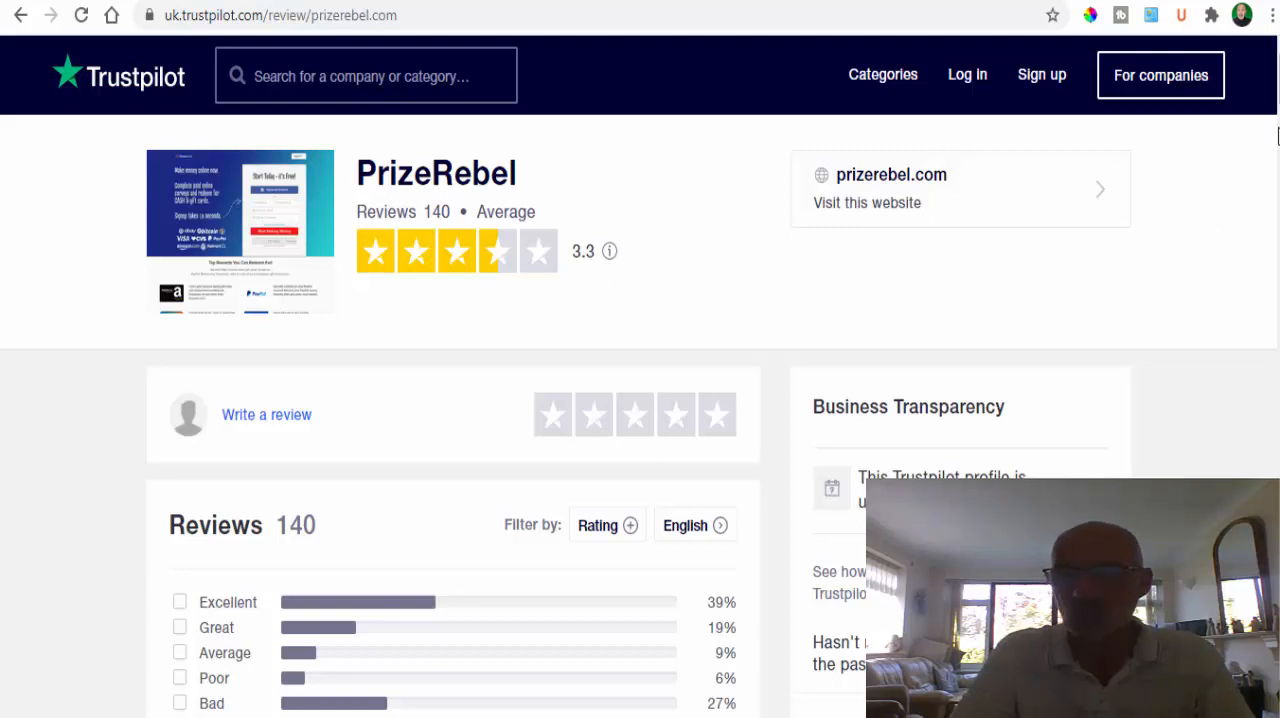
Scroll through the first Trustpilot reviews of PrizeRebel, including 1-star scam complaints
{"action": "scroll", "scroll_direction": "down", "scroll_amount": 3}
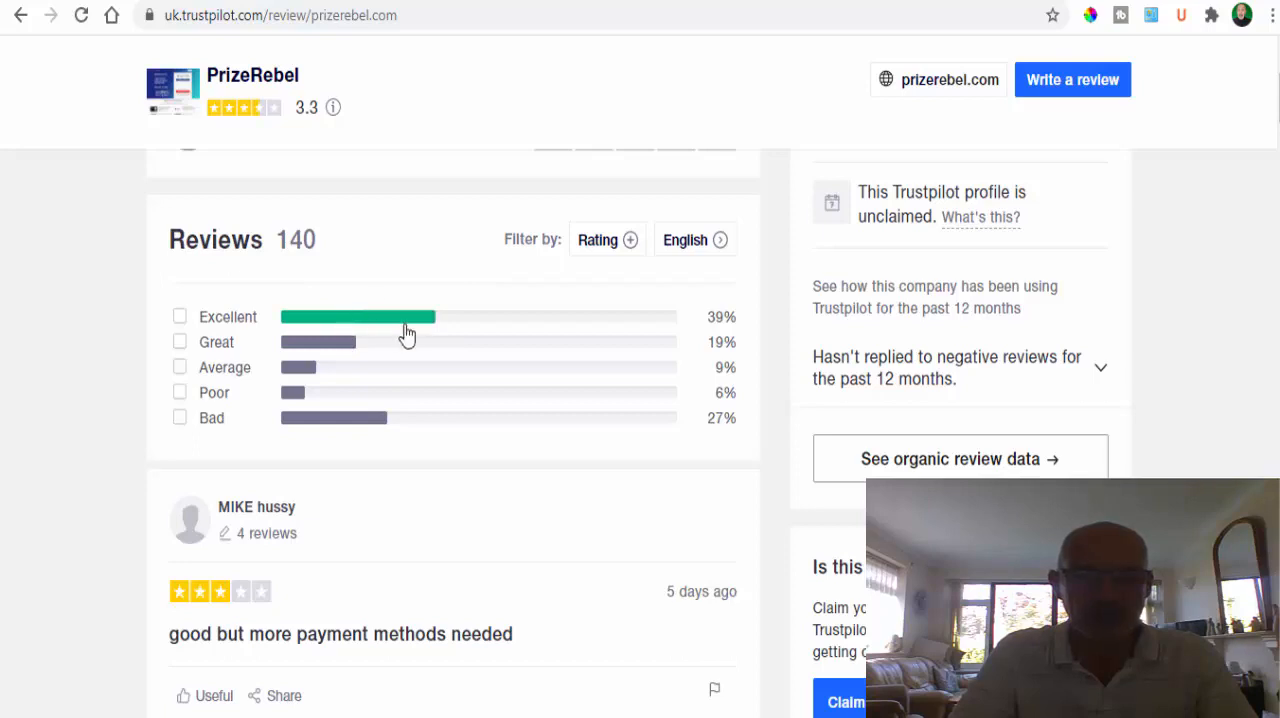
{"action": "mouse_move", "coordinate": [410, 330]}
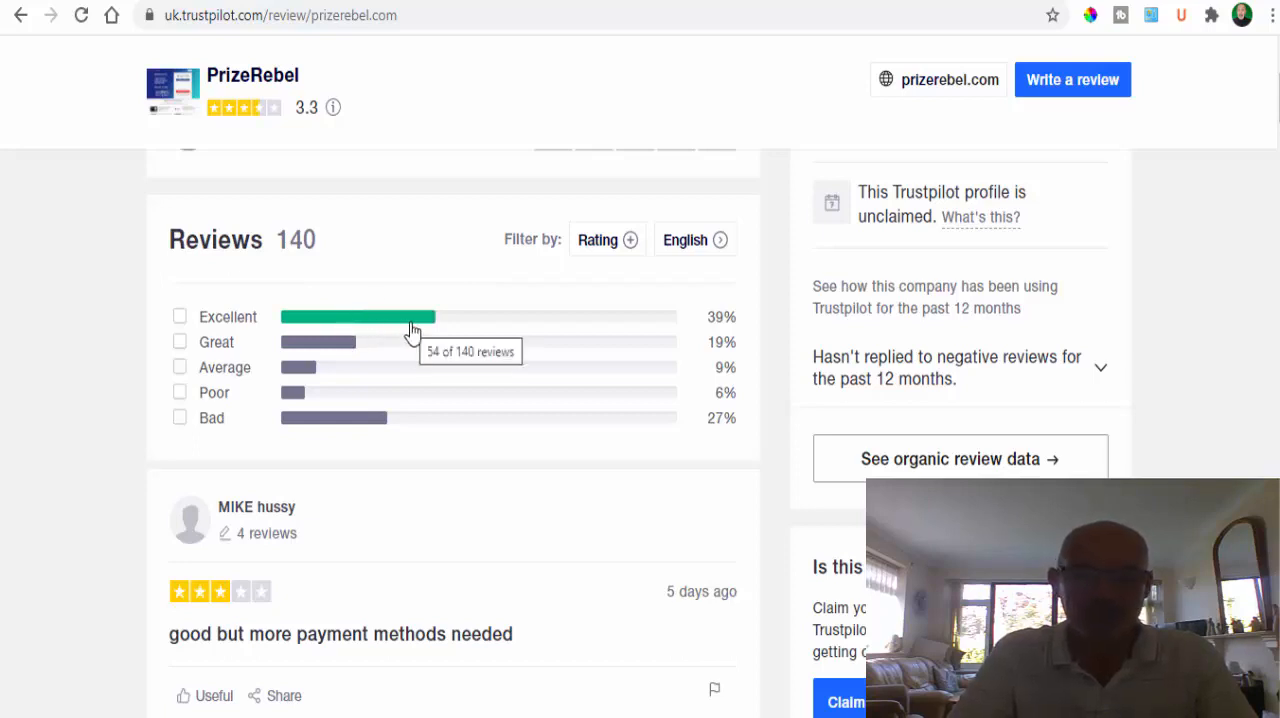
{"action": "mouse_move", "coordinate": [280, 528]}
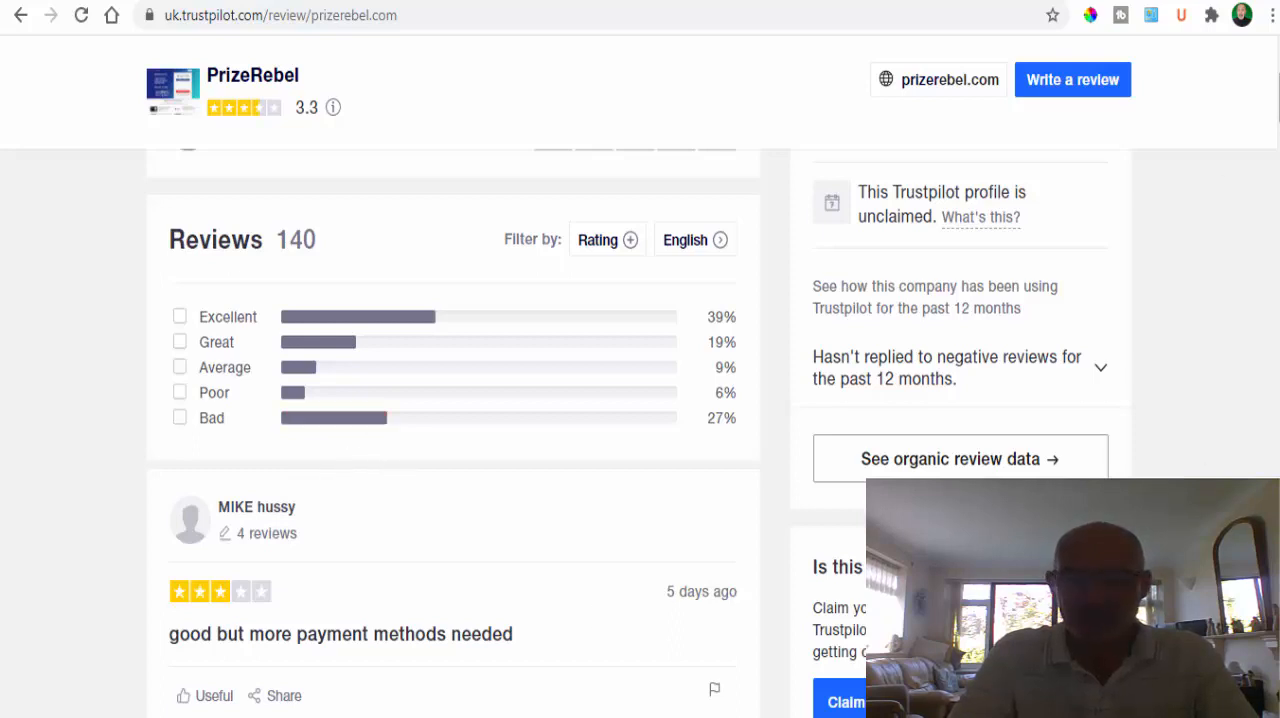
{"action": "scroll", "scroll_direction": "down", "scroll_amount": 3}
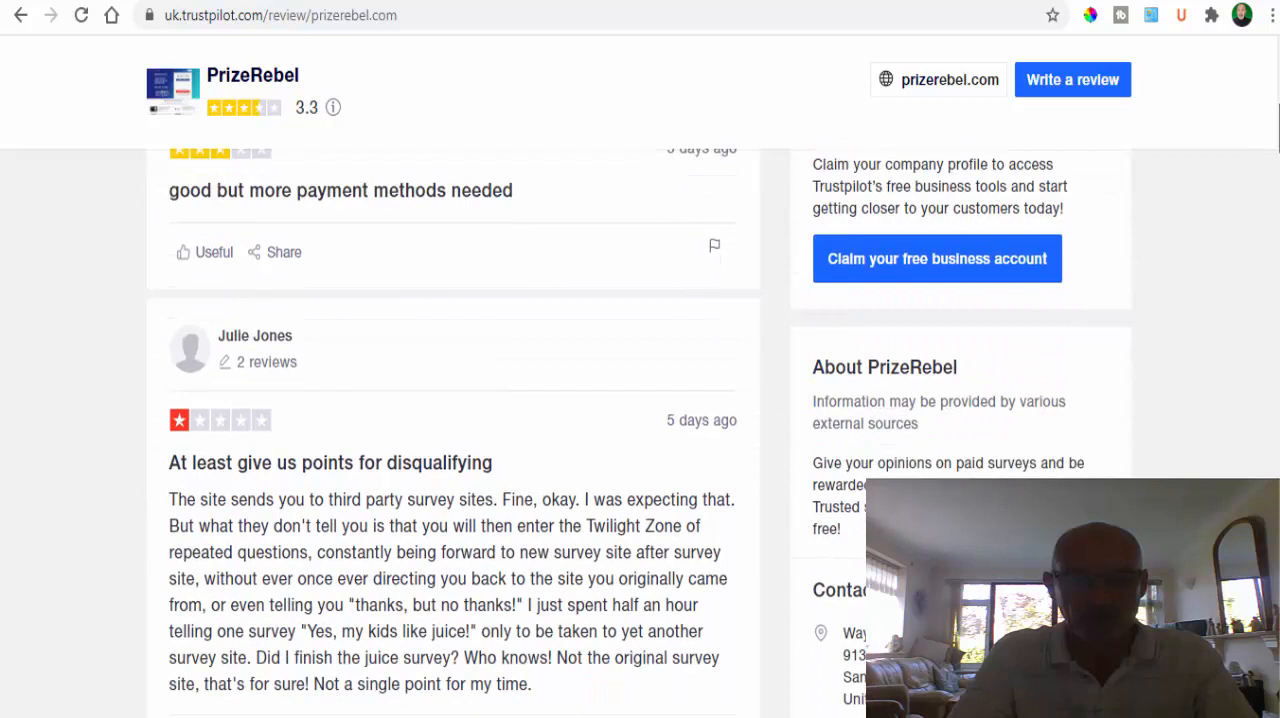
{"action": "scroll", "scroll_direction": "down", "scroll_amount": 3}
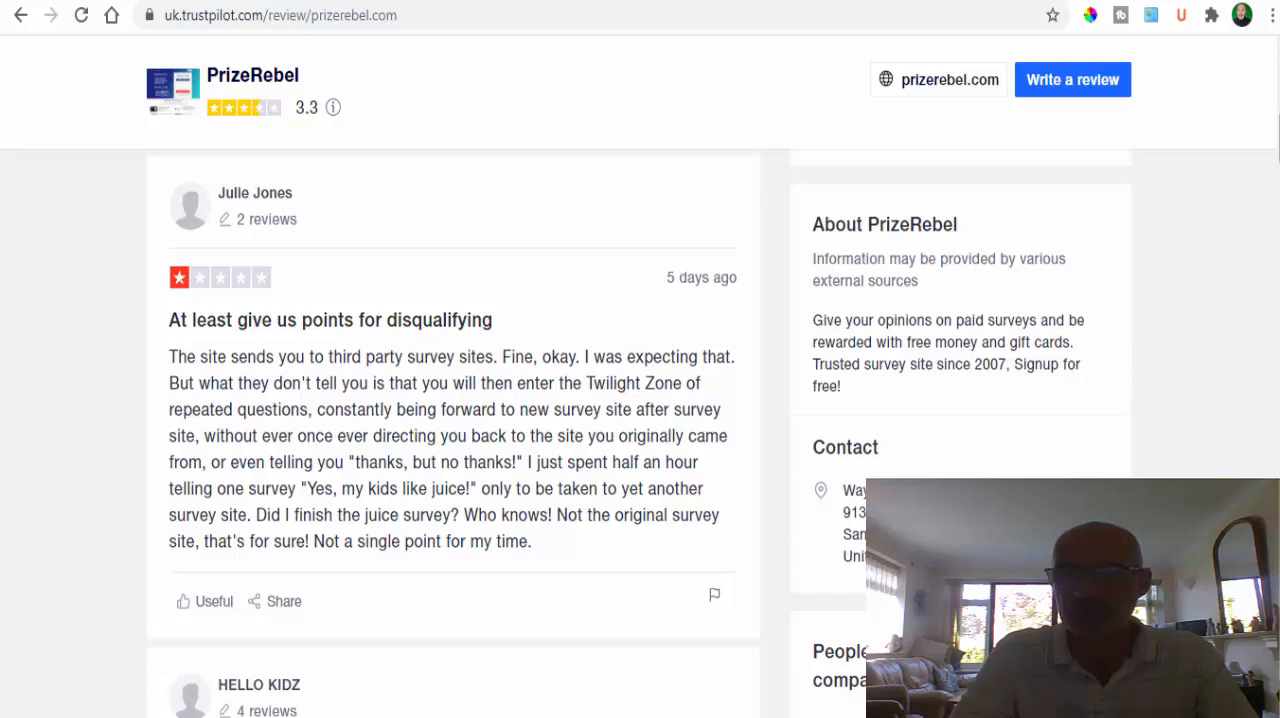
{"action": "scroll", "scroll_direction": "down", "scroll_amount": 3}
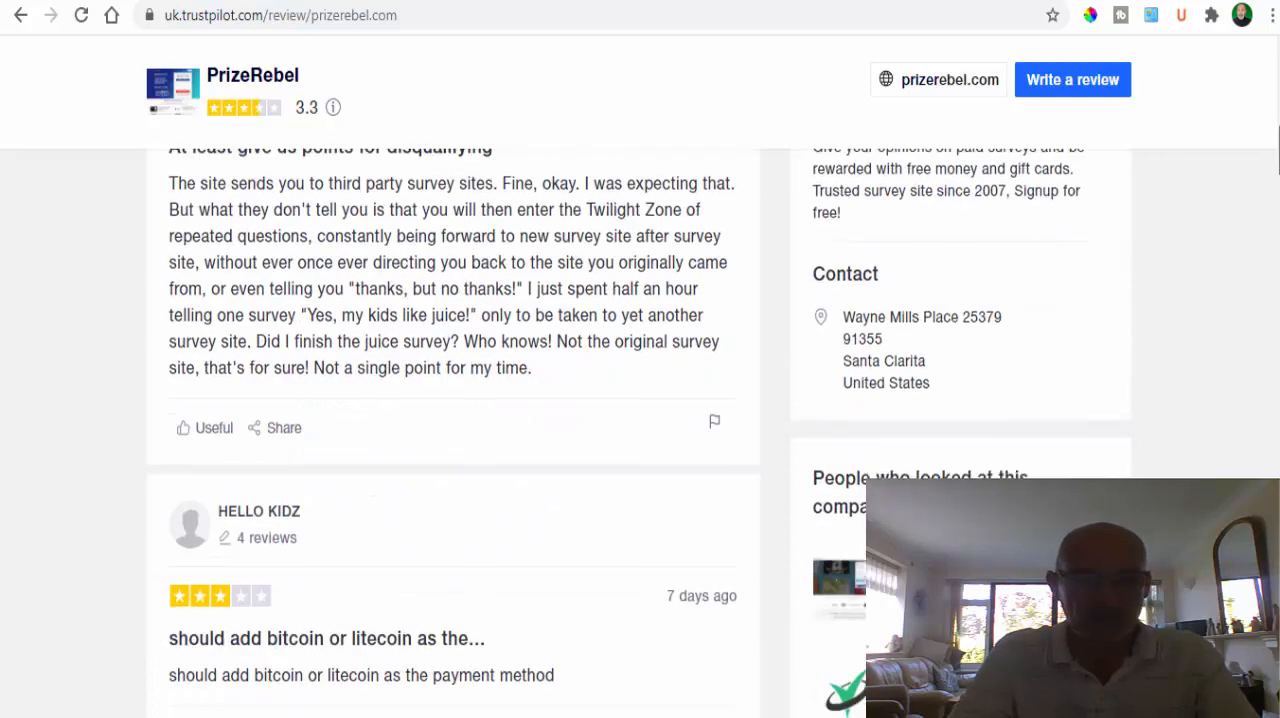
{"action": "scroll", "scroll_direction": "down", "scroll_amount": 3}
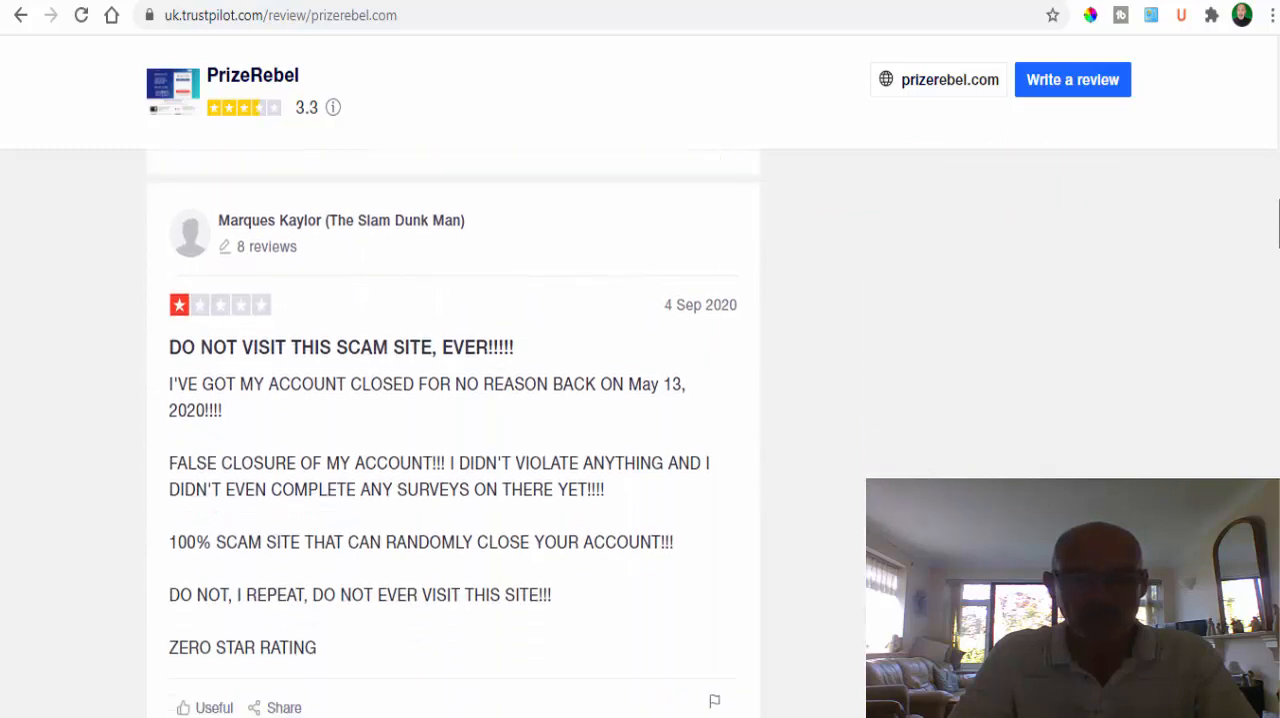
{"action": "scroll", "scroll_direction": "down", "scroll_amount": 3}
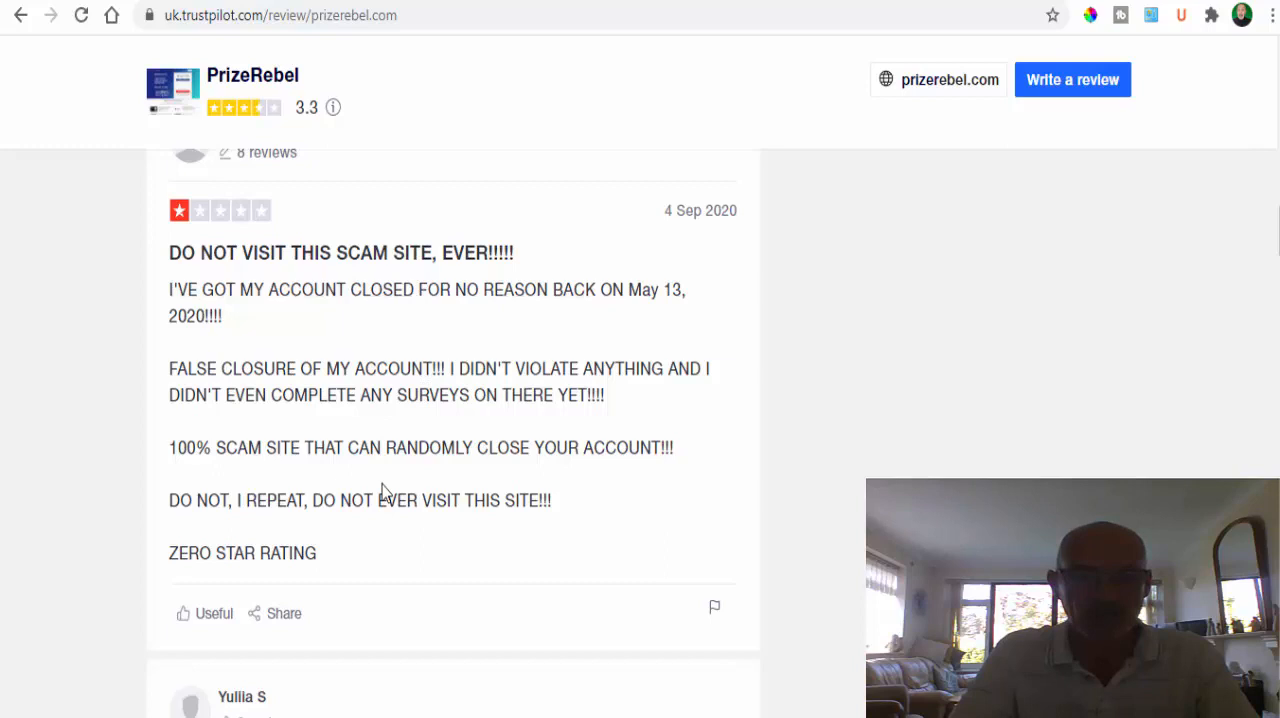
{"action": "mouse_move", "coordinate": [548, 322]}
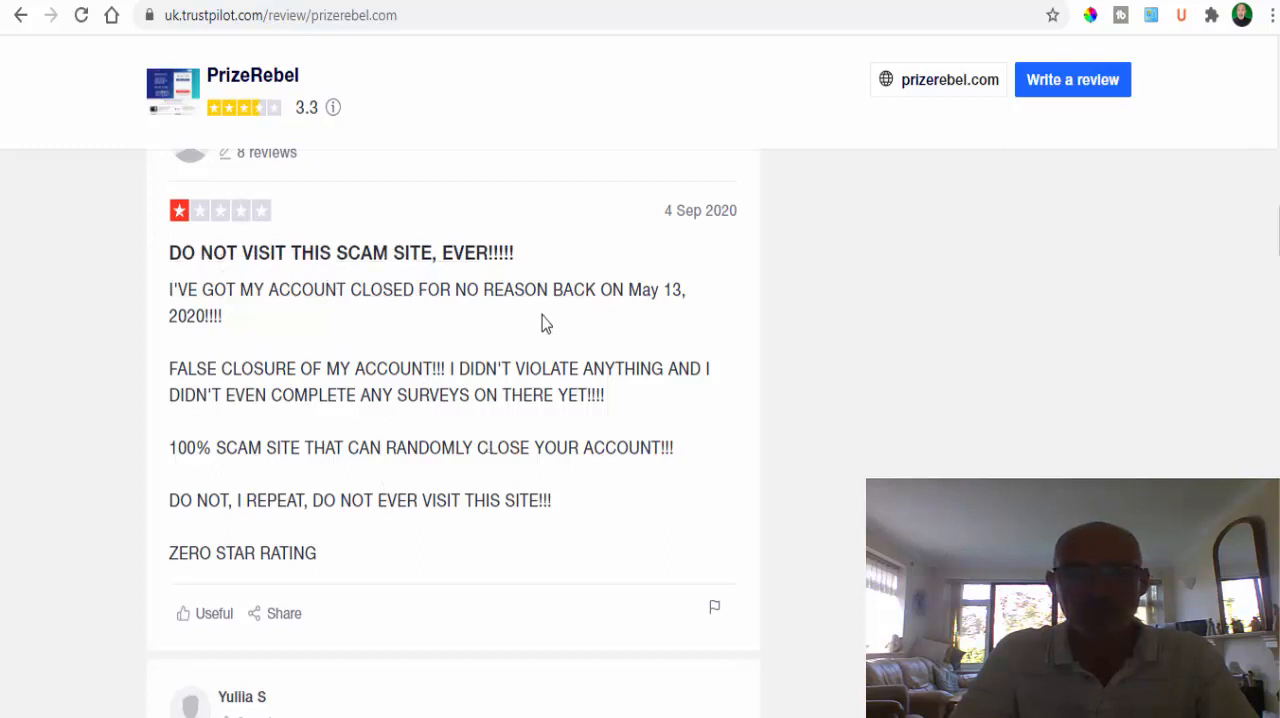
{"action": "mouse_move", "coordinate": [704, 330]}
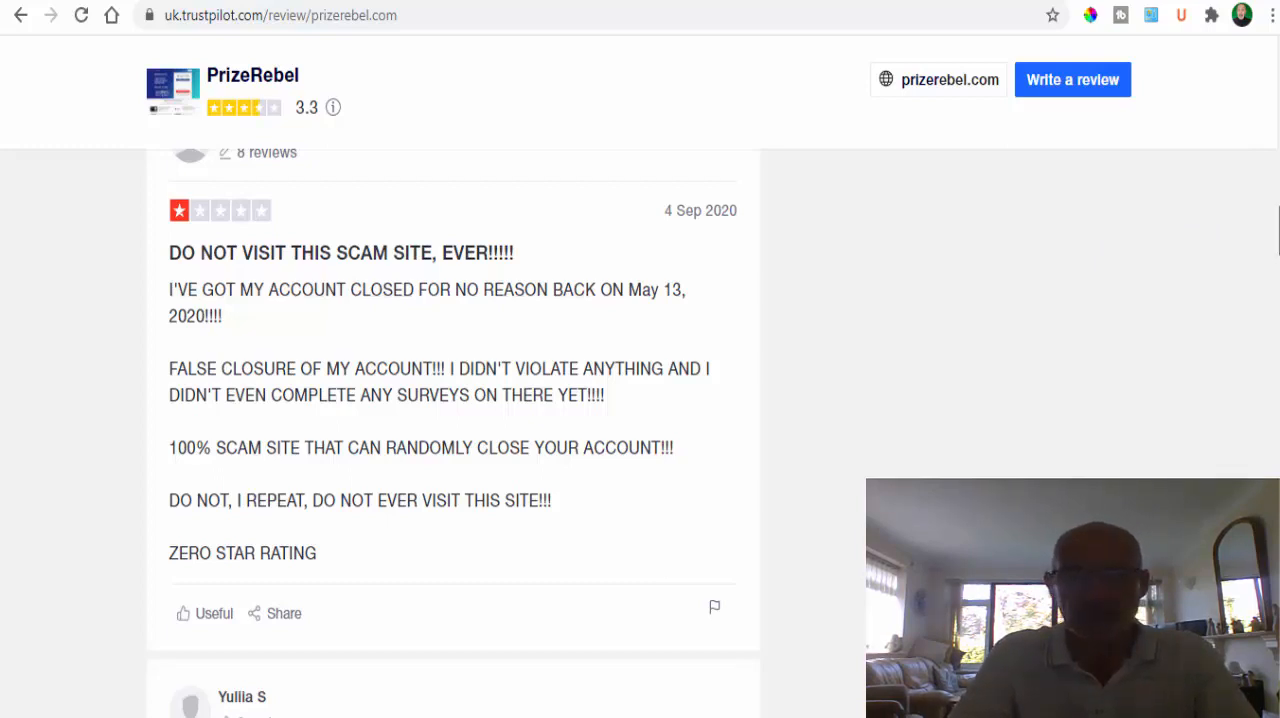
Continue down the Trustpilot review list to the 5-star payout praise
{"action": "scroll", "scroll_direction": "down", "scroll_amount": 3}
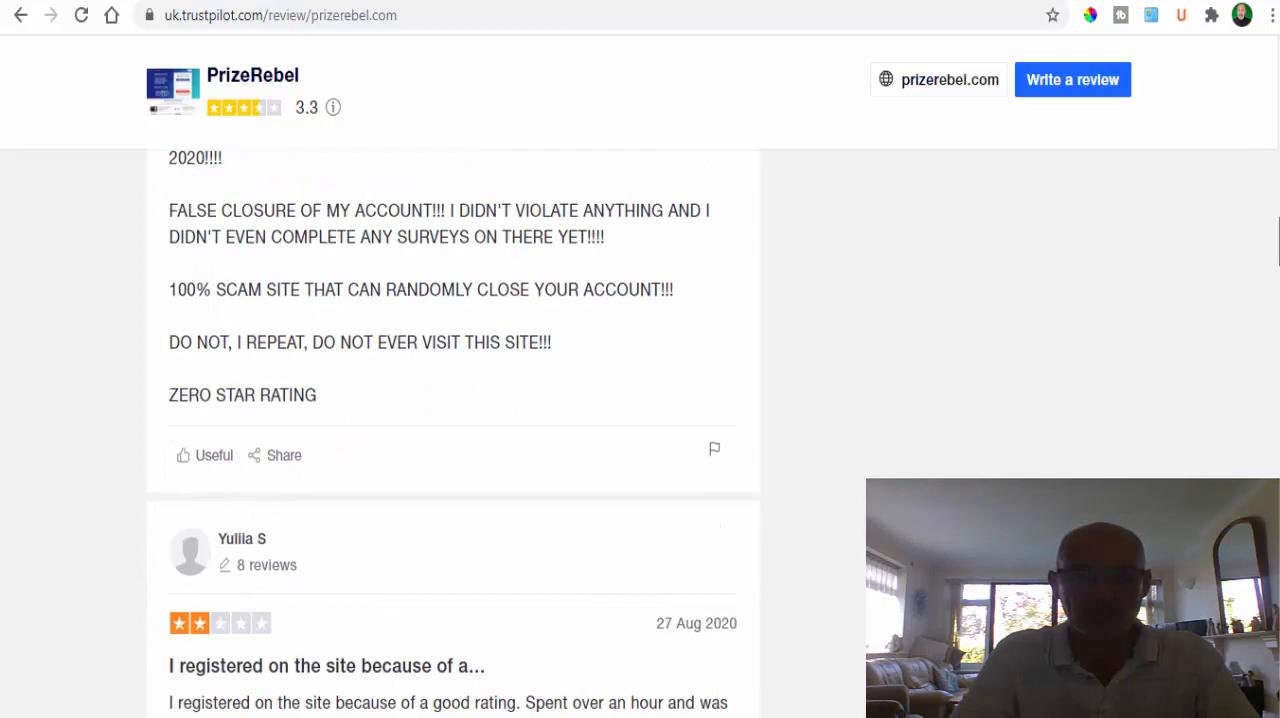
{"action": "scroll", "scroll_direction": "down", "scroll_amount": 3}
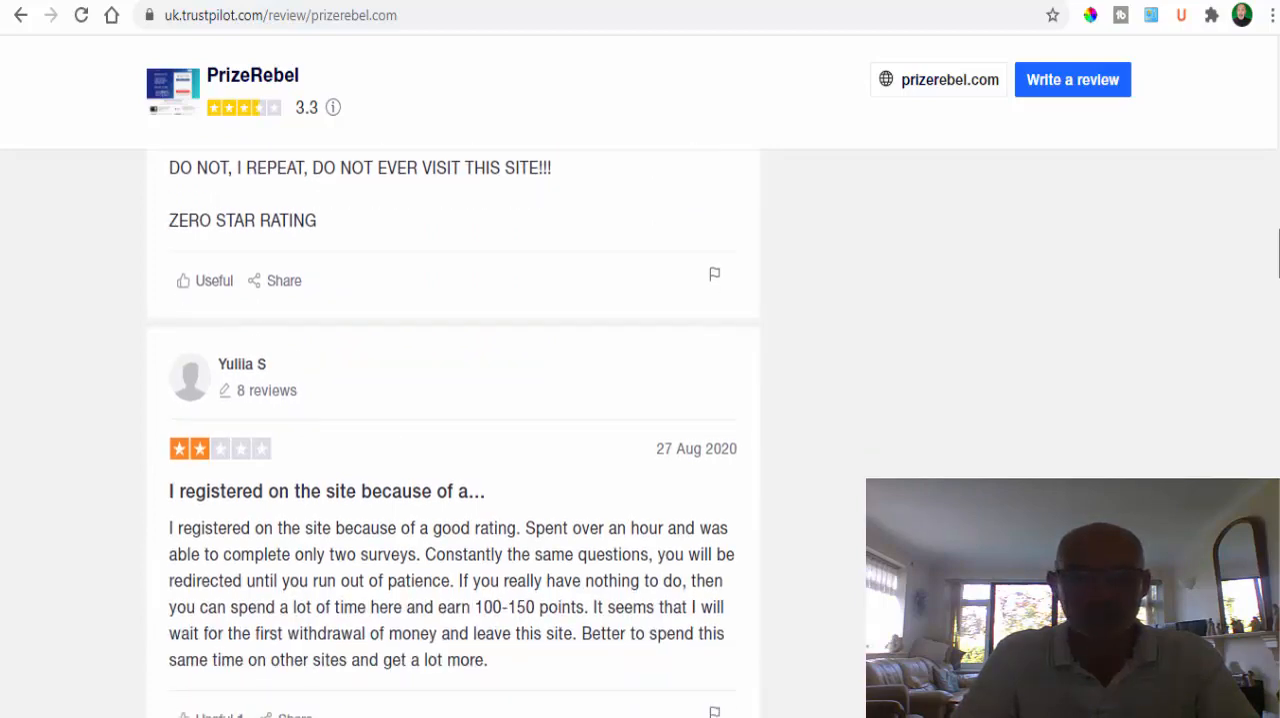
{"action": "scroll", "scroll_direction": "down", "scroll_amount": 3}
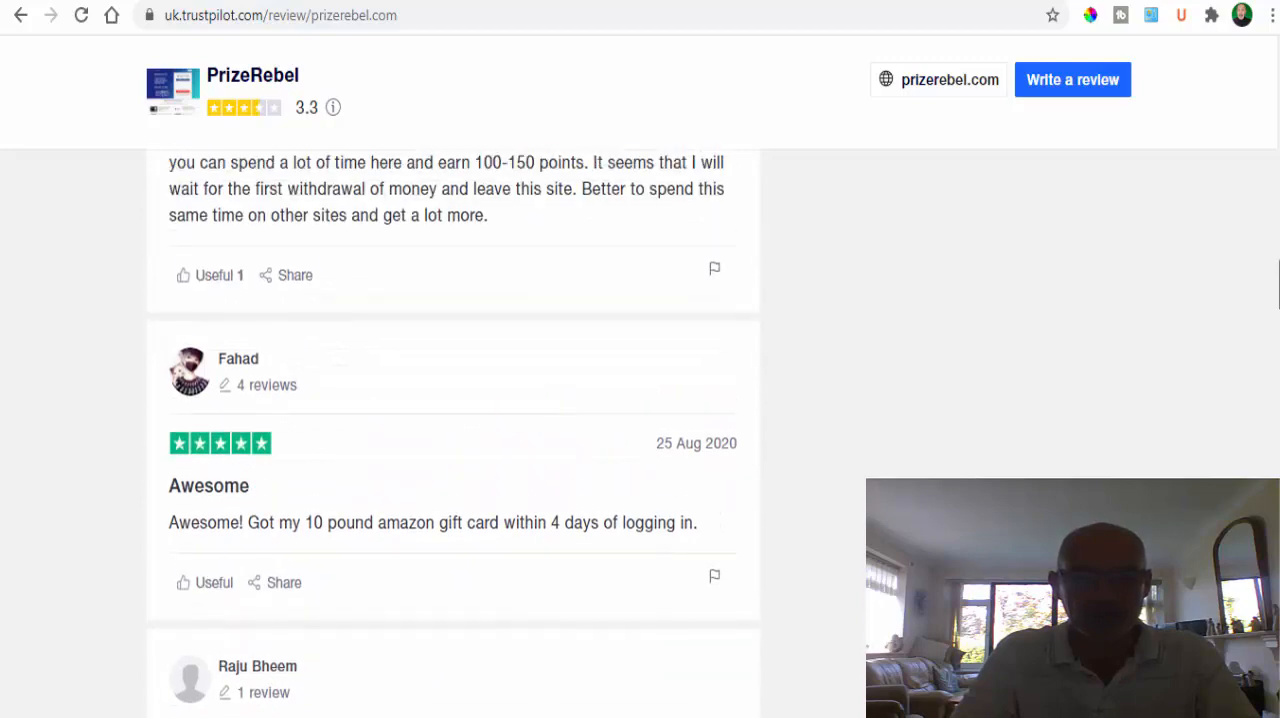
{"action": "scroll", "scroll_direction": "down", "scroll_amount": 3}
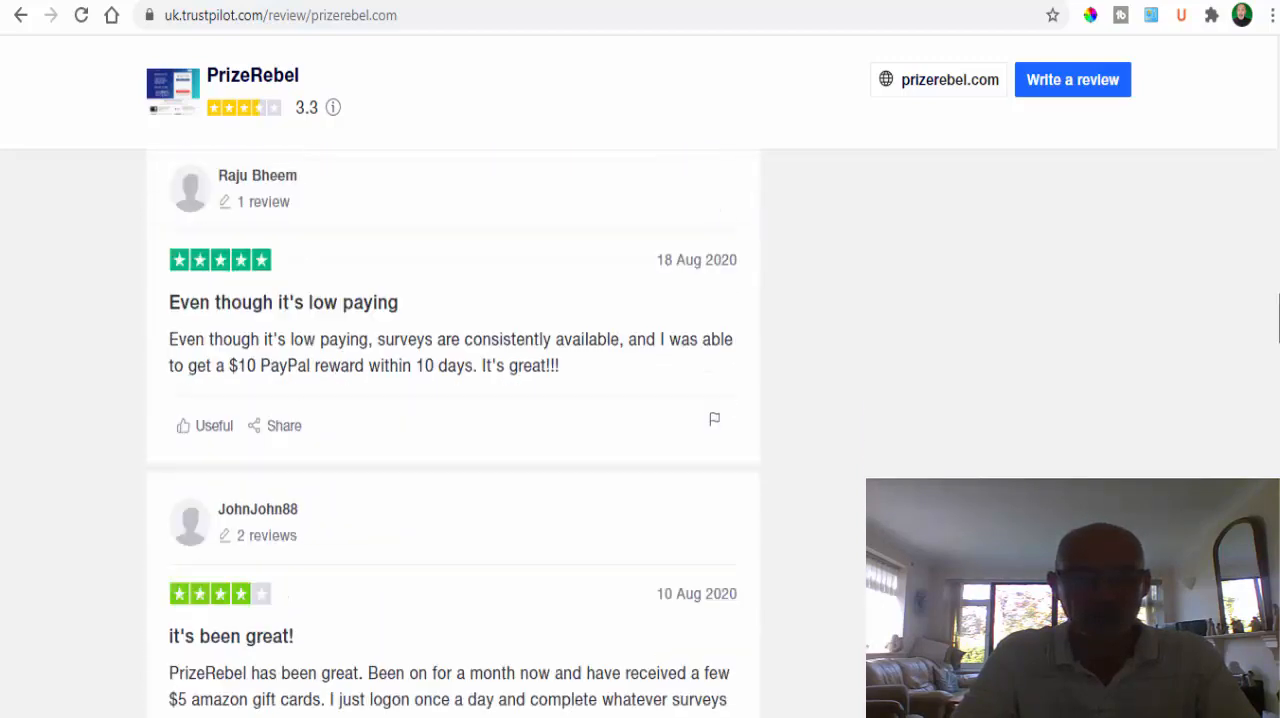
{"action": "scroll", "scroll_direction": "down", "scroll_amount": 3}
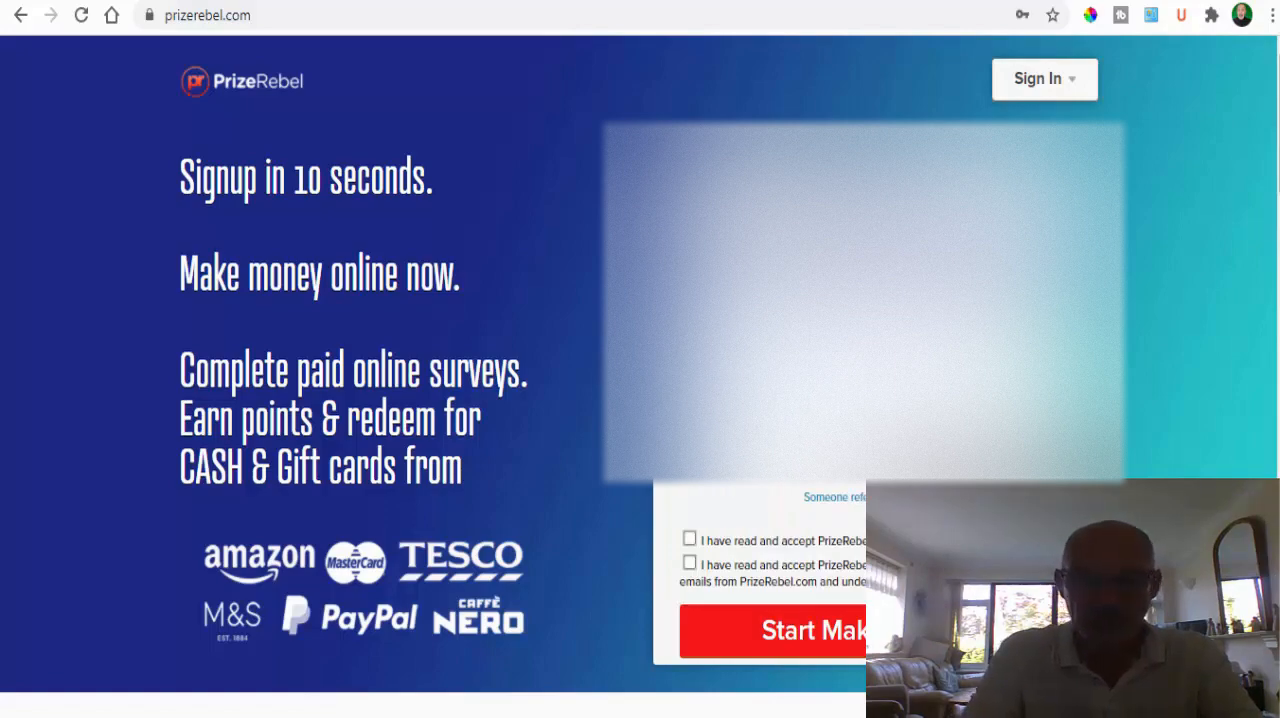
Accept both 'I have read and accept' agreements and submit with Start Making Money
{"action": "left_click", "coordinate": [688, 540]}
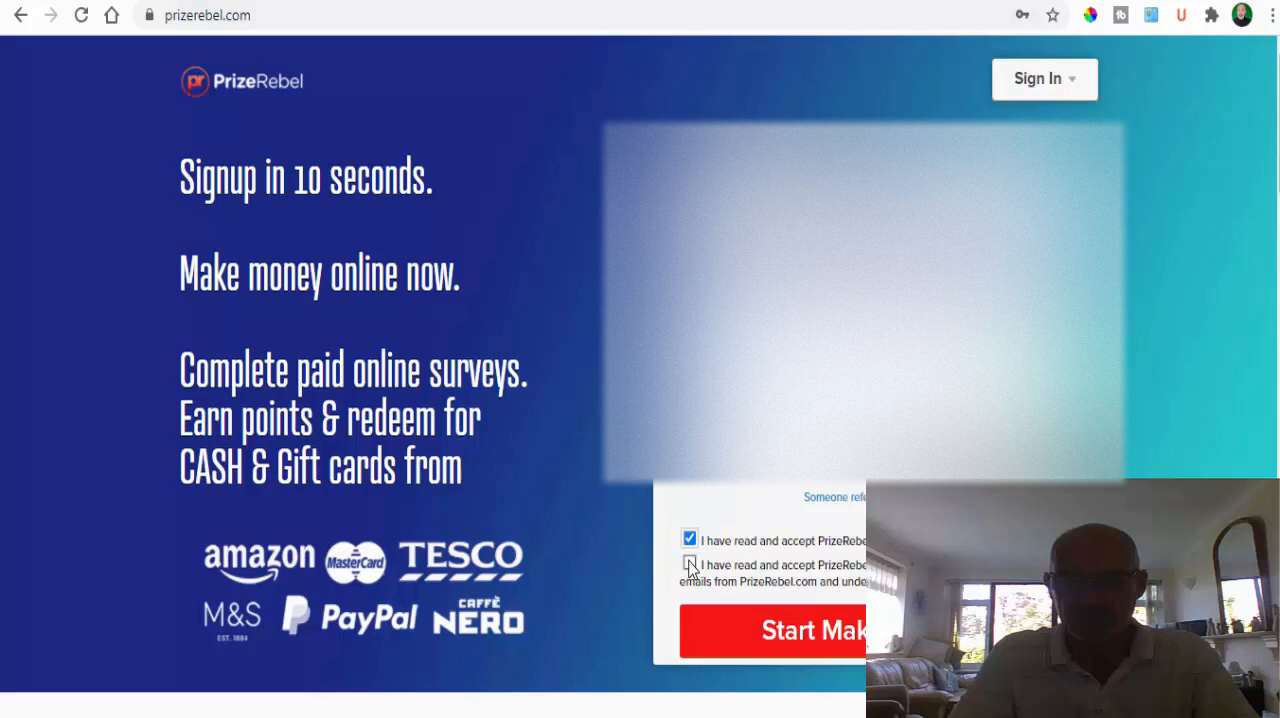
{"action": "left_click", "coordinate": [688, 564]}
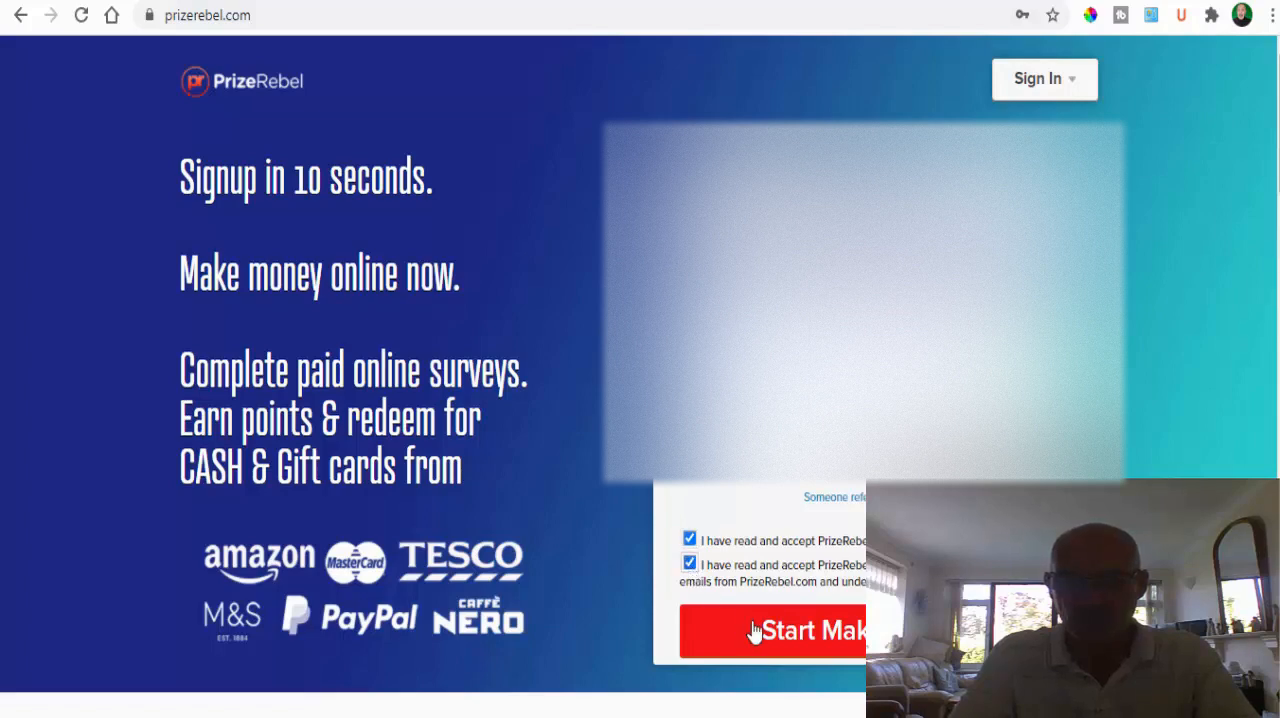
{"action": "mouse_move", "coordinate": [844, 638]}
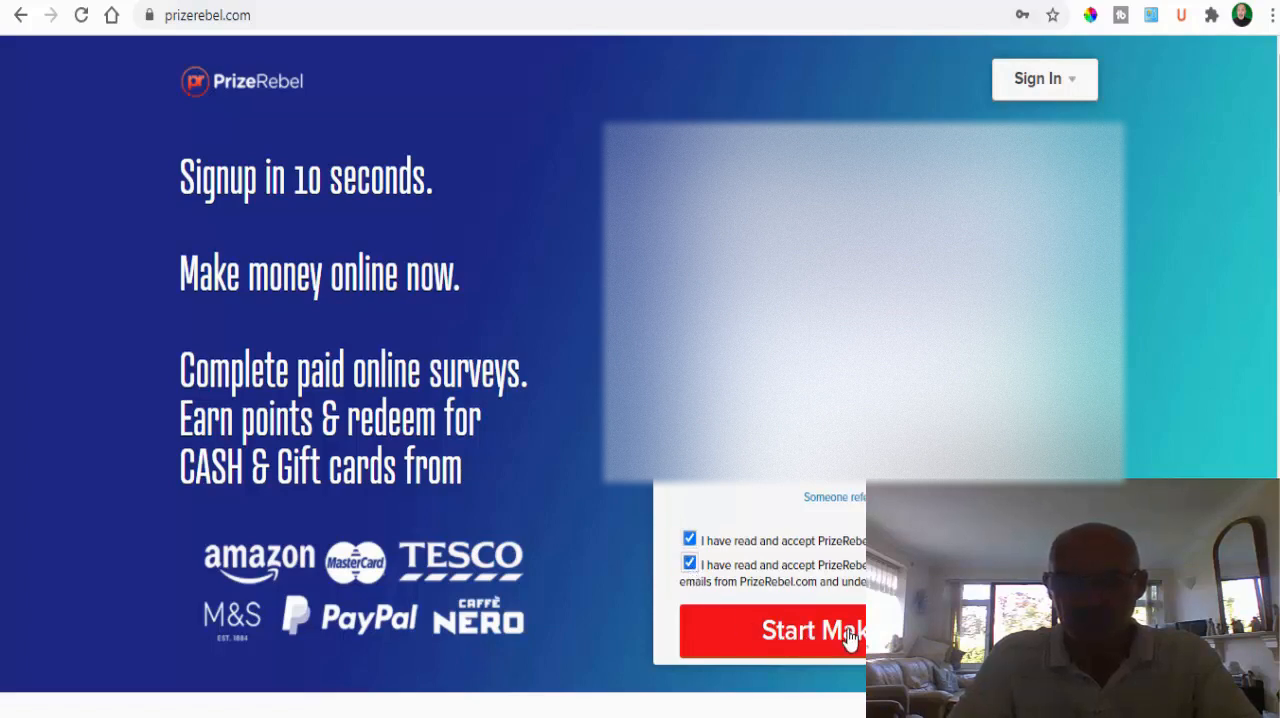
{"action": "left_click", "coordinate": [810, 630]}
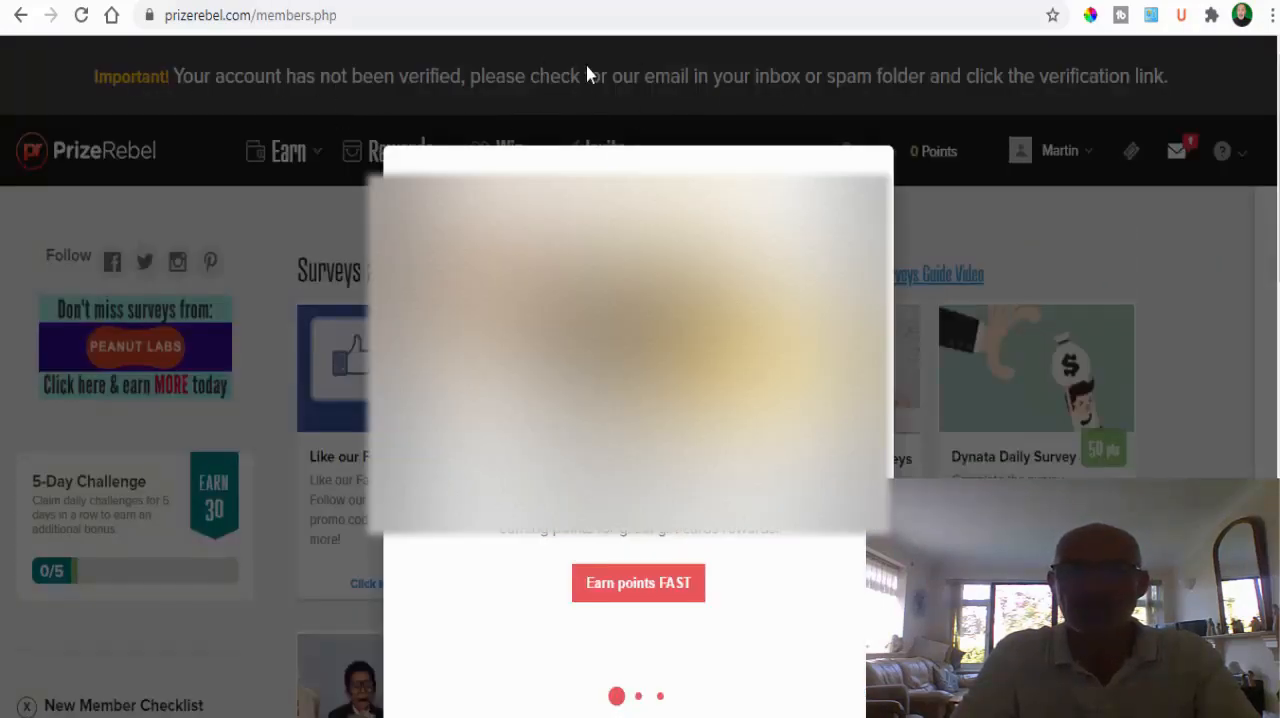
{"action": "mouse_move", "coordinate": [890, 96]}
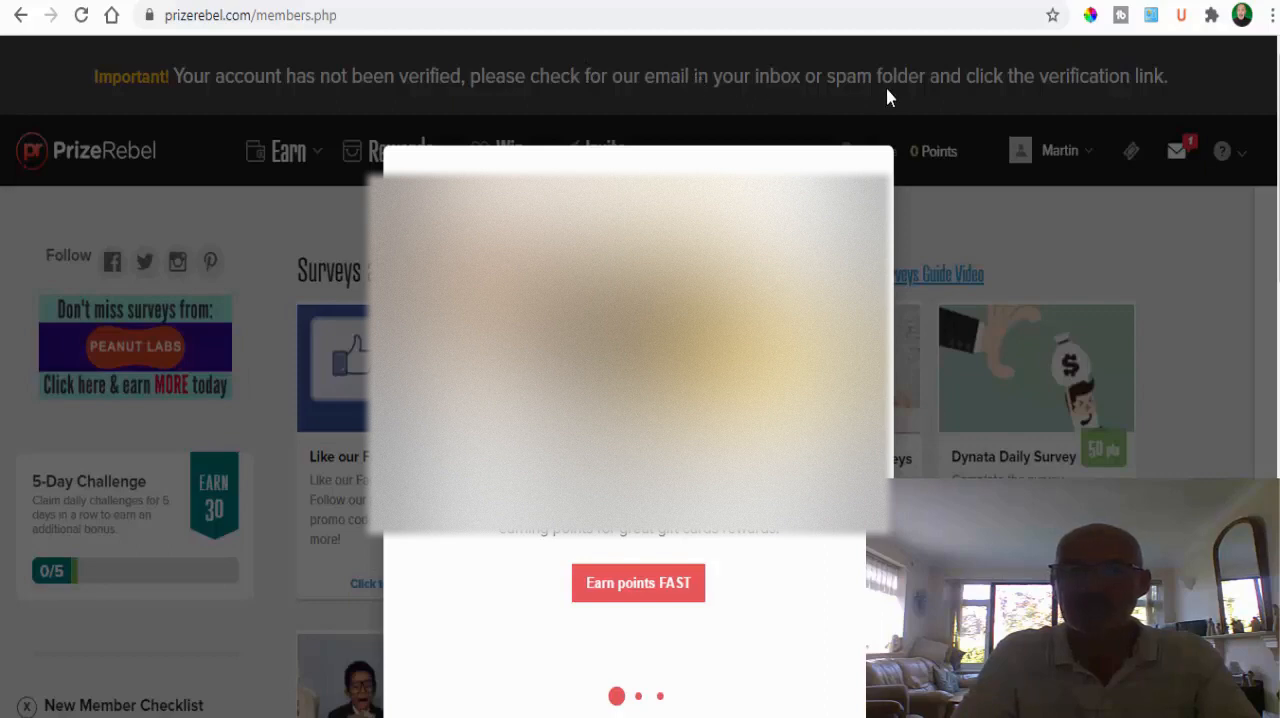
{"action": "mouse_move", "coordinate": [1064, 102]}
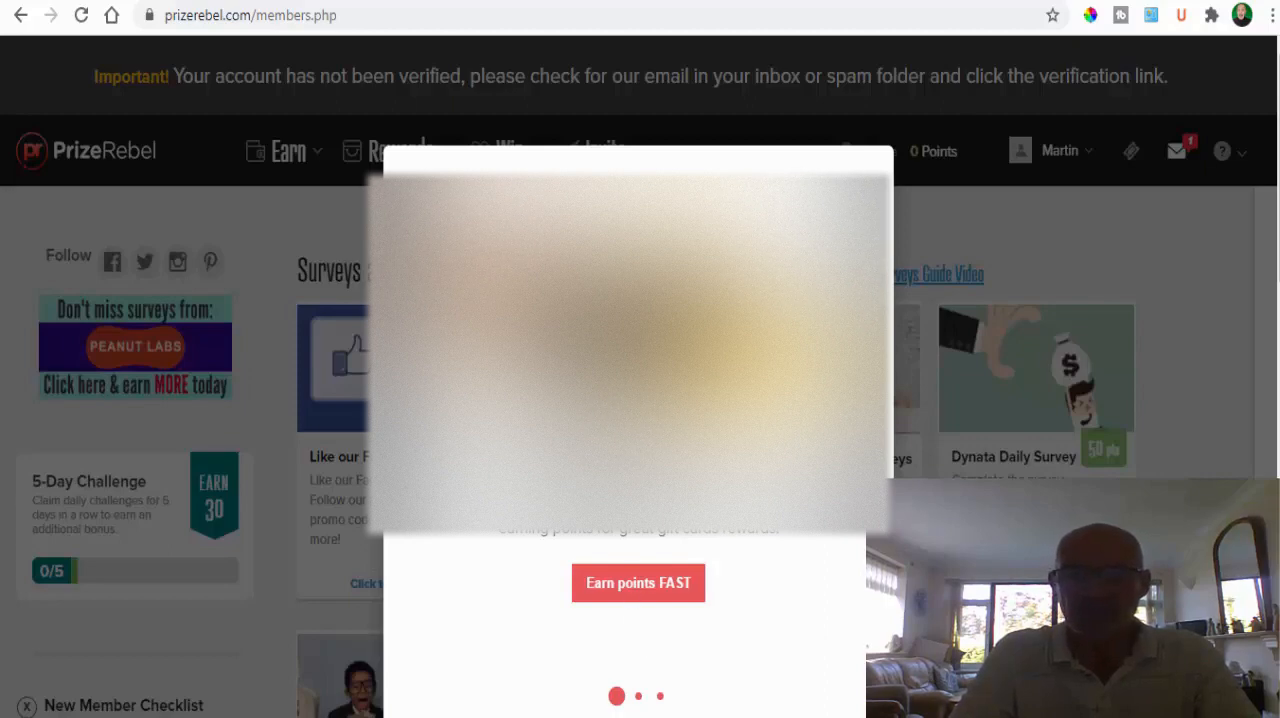
{"action": "mouse_move", "coordinate": [624, 612]}
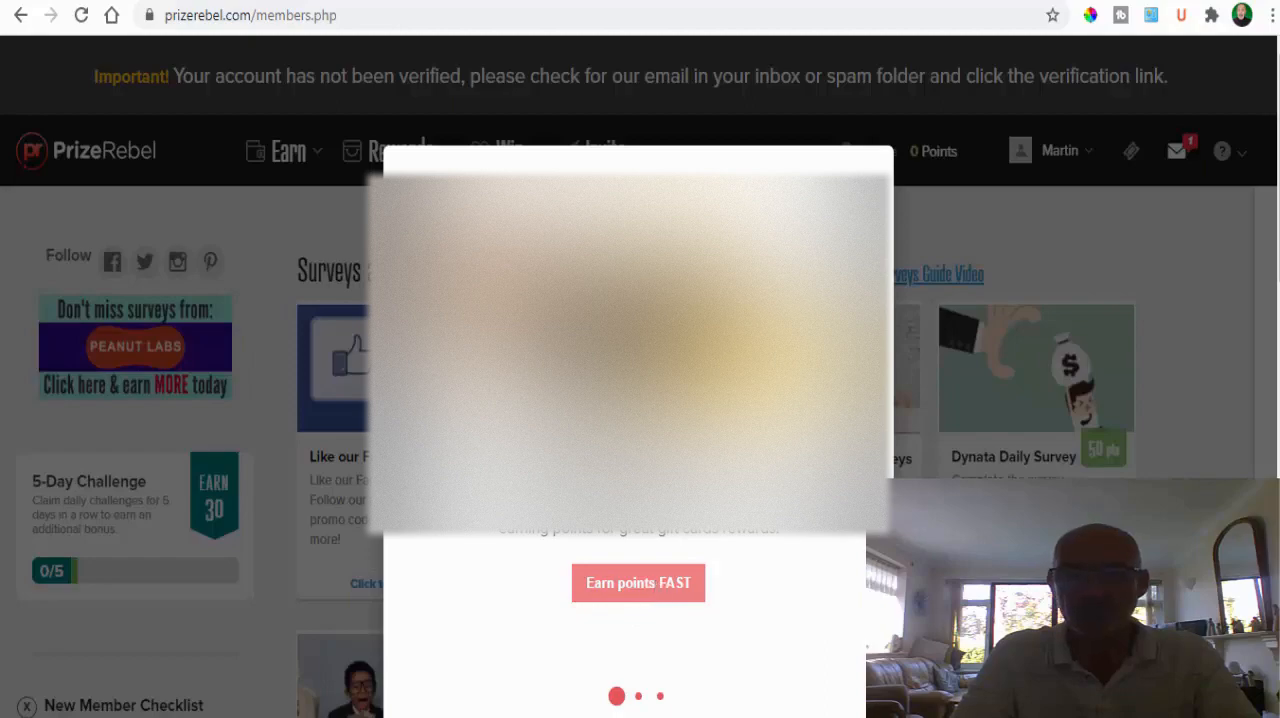
Dismiss the welcome popup via Earn points FAST to reveal the Bronze-level dashboard
{"action": "left_click", "coordinate": [288, 152]}
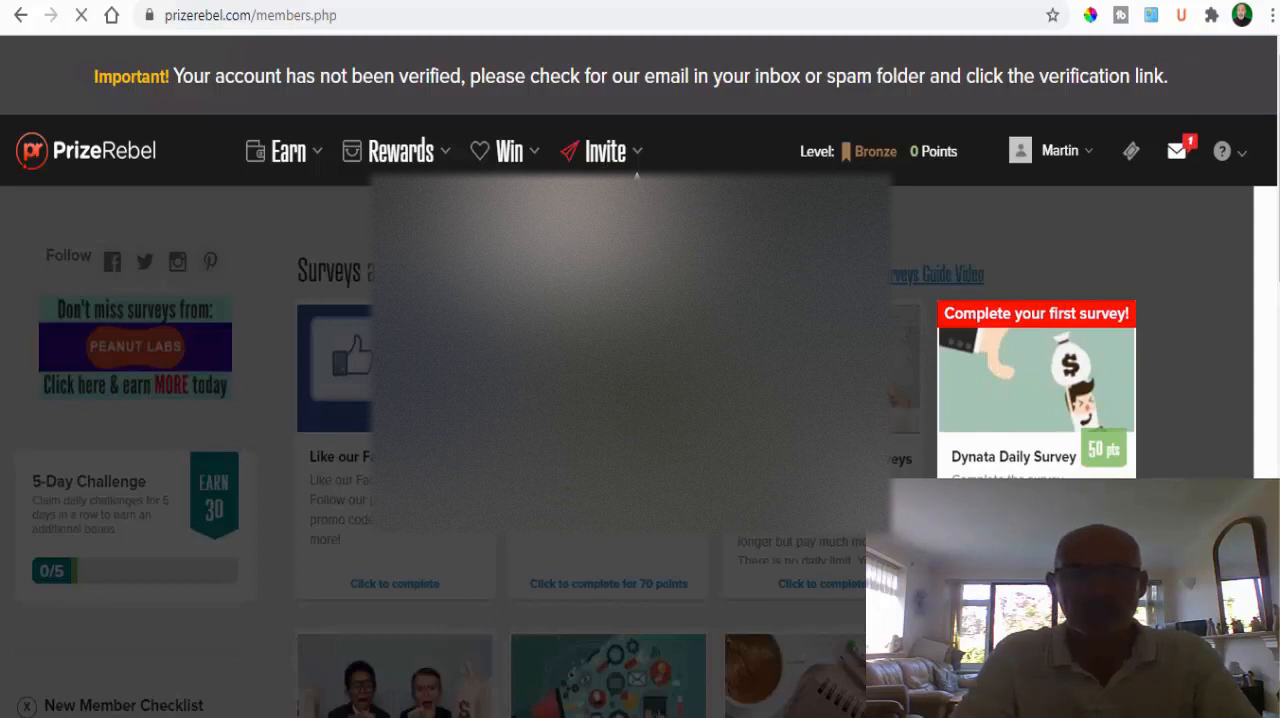
Open the Invite referral page and scroll through the 15% bonus details to Quick Stats
{"action": "left_click", "coordinate": [604, 152]}
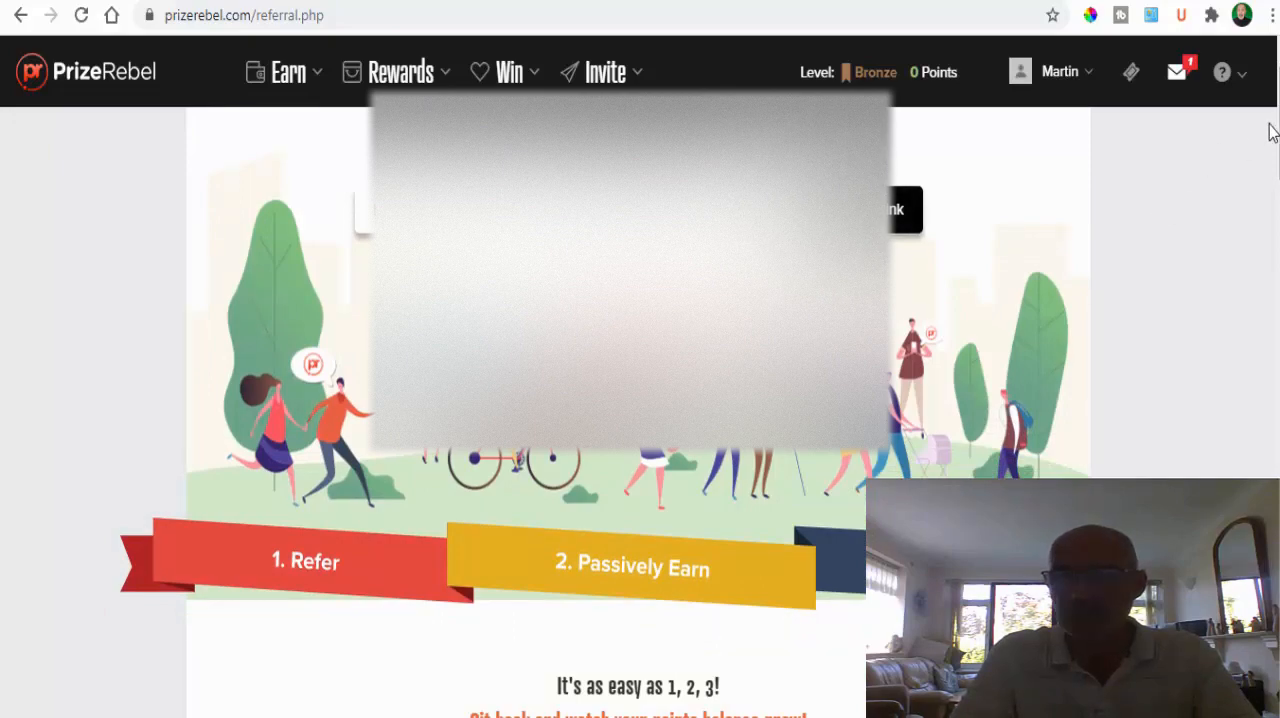
{"action": "scroll", "scroll_direction": "down", "scroll_amount": 3}
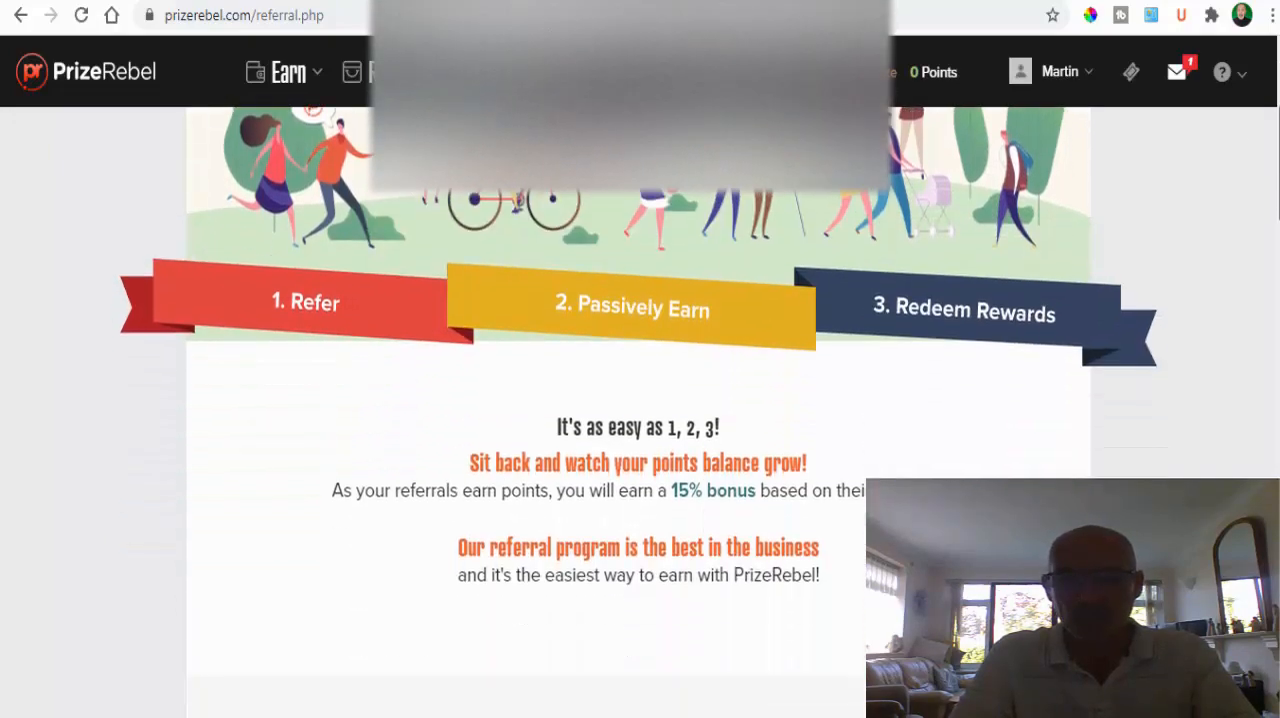
{"action": "scroll", "scroll_direction": "down", "scroll_amount": 3}
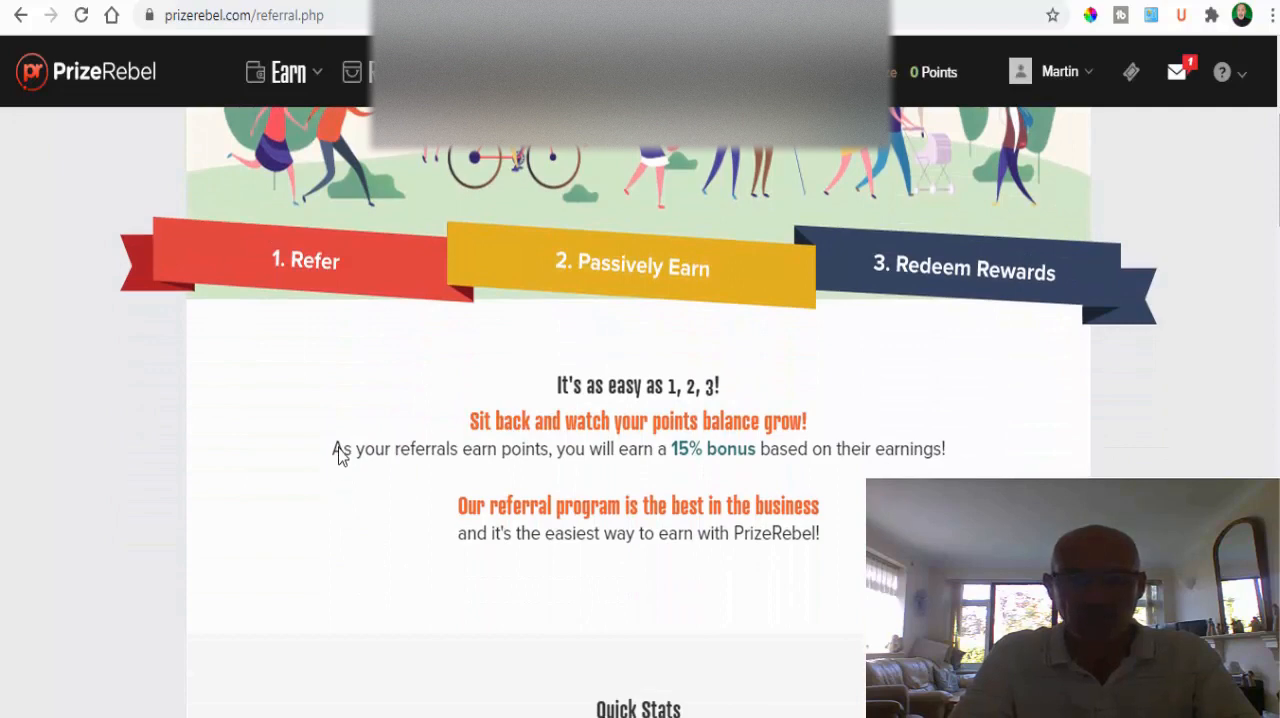
{"action": "mouse_move", "coordinate": [696, 450]}
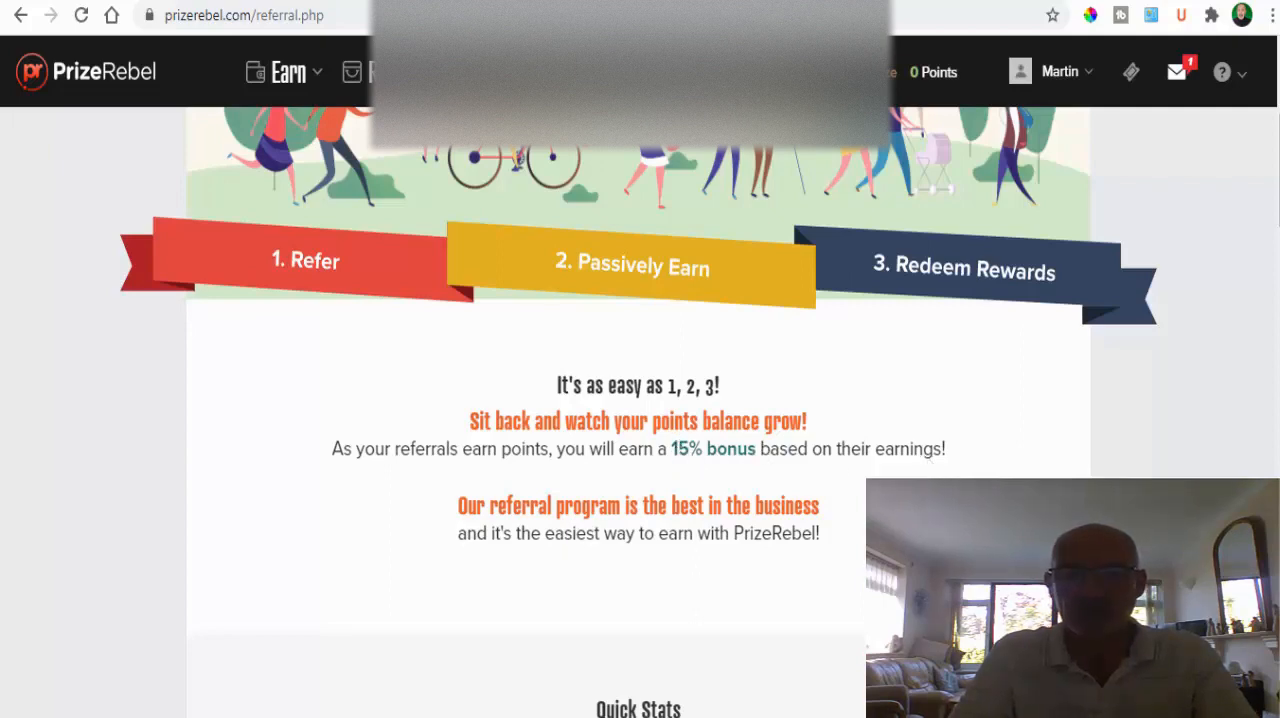
{"action": "mouse_move", "coordinate": [908, 438]}
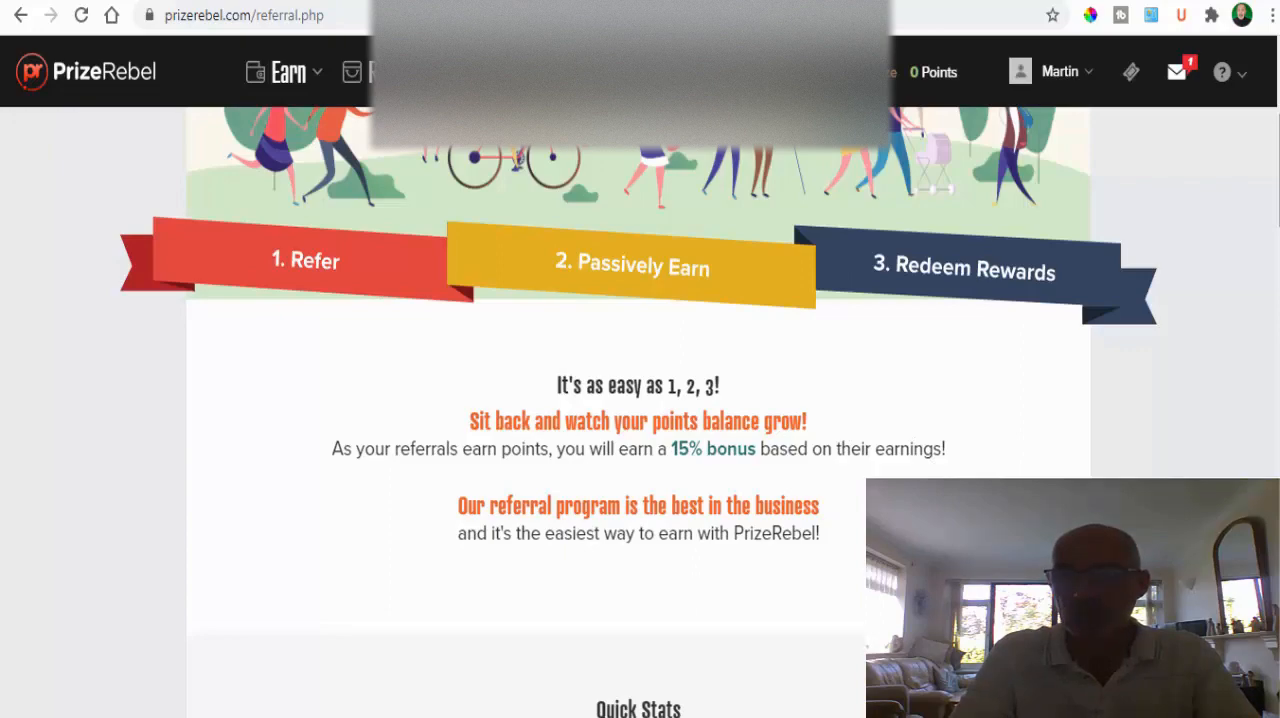
{"action": "scroll", "scroll_direction": "down", "scroll_amount": 3}
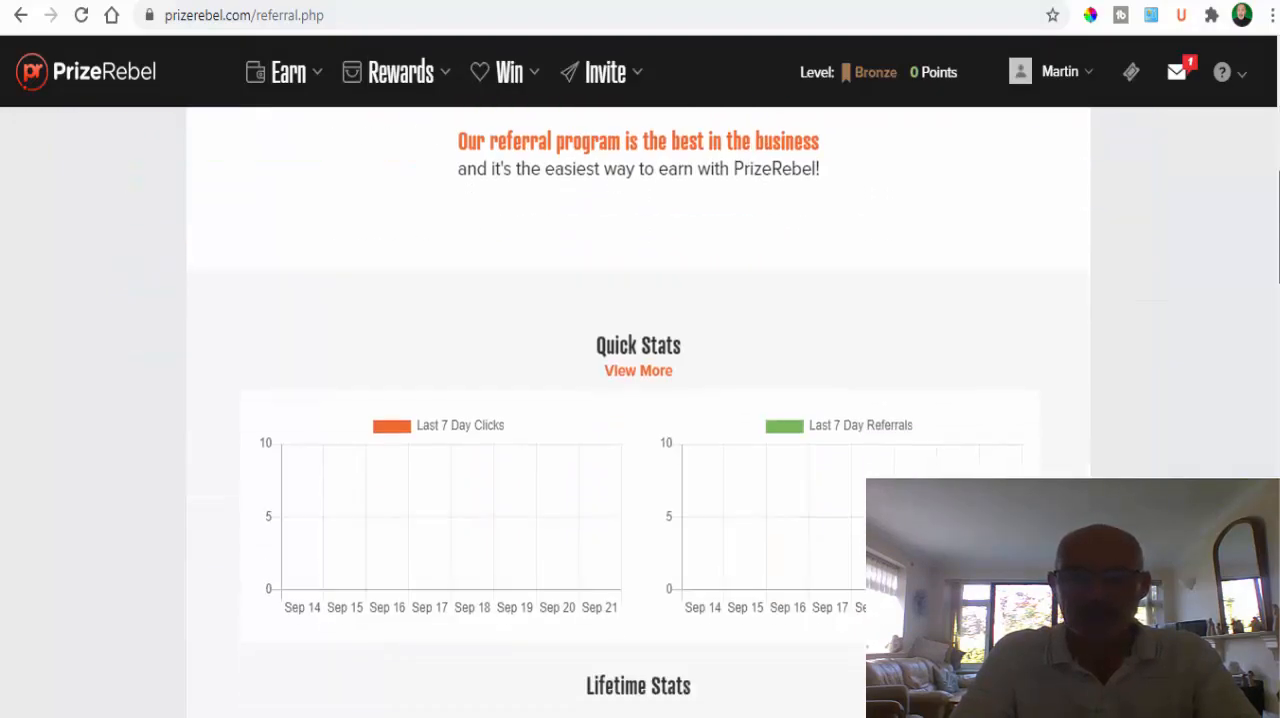
{"action": "scroll", "scroll_direction": "up", "scroll_amount": 3}
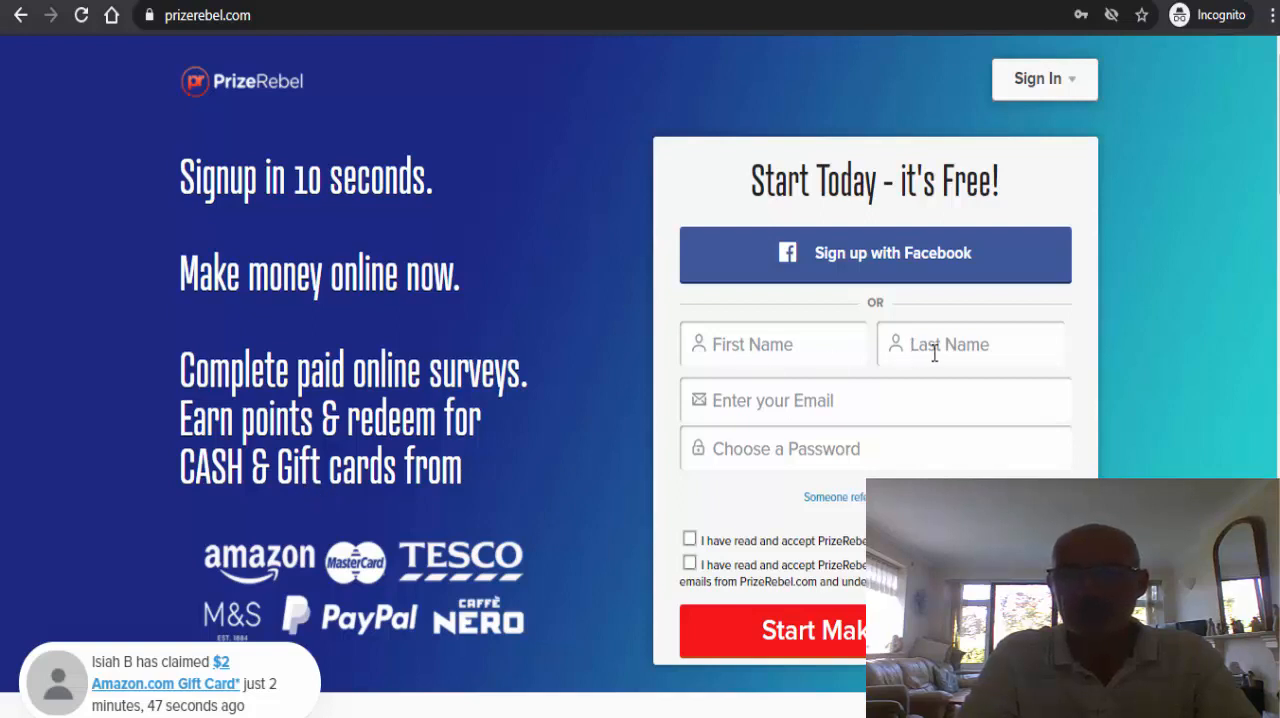
{"action": "mouse_move", "coordinate": [248, 436]}
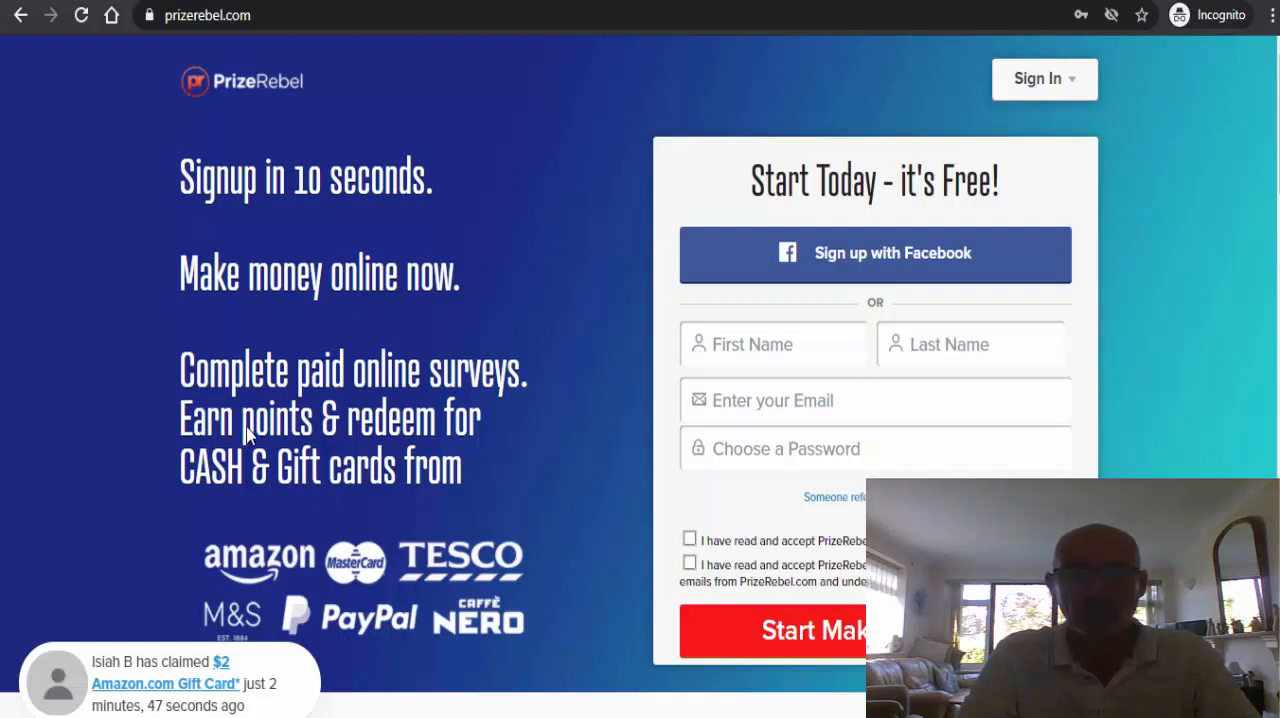
{"action": "mouse_move", "coordinate": [392, 482]}
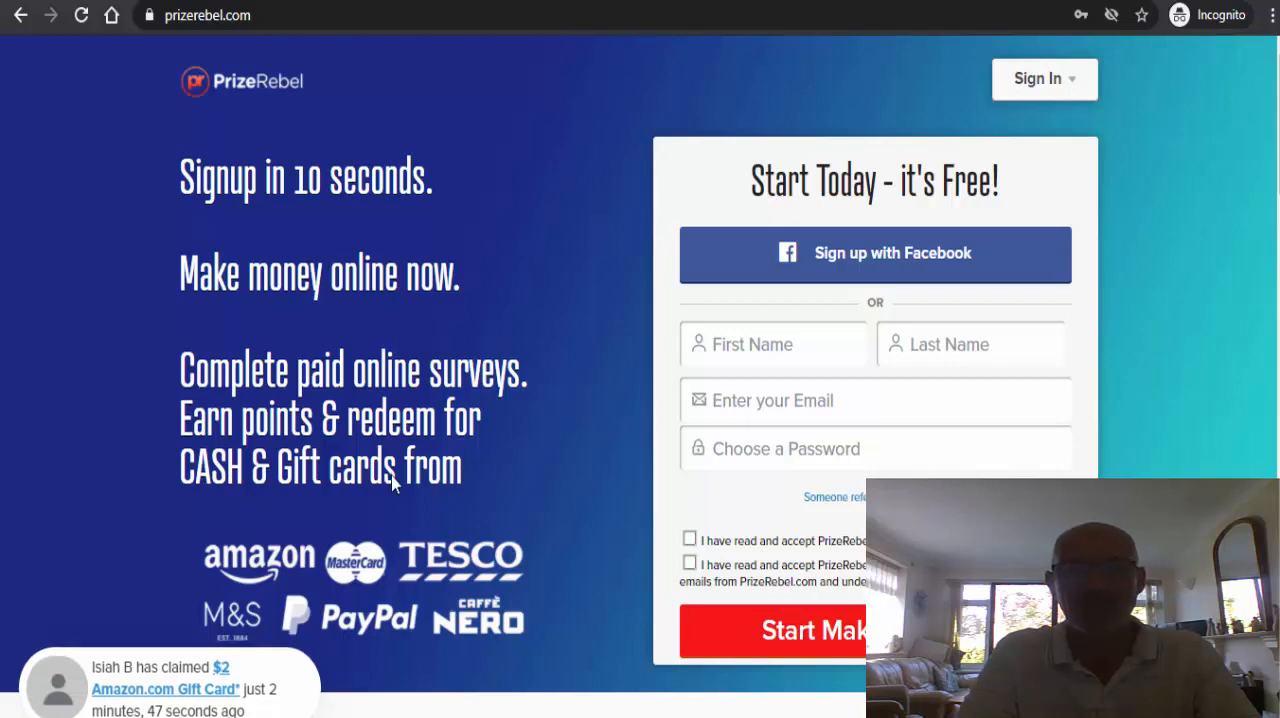
{"action": "mouse_move", "coordinate": [564, 412]}
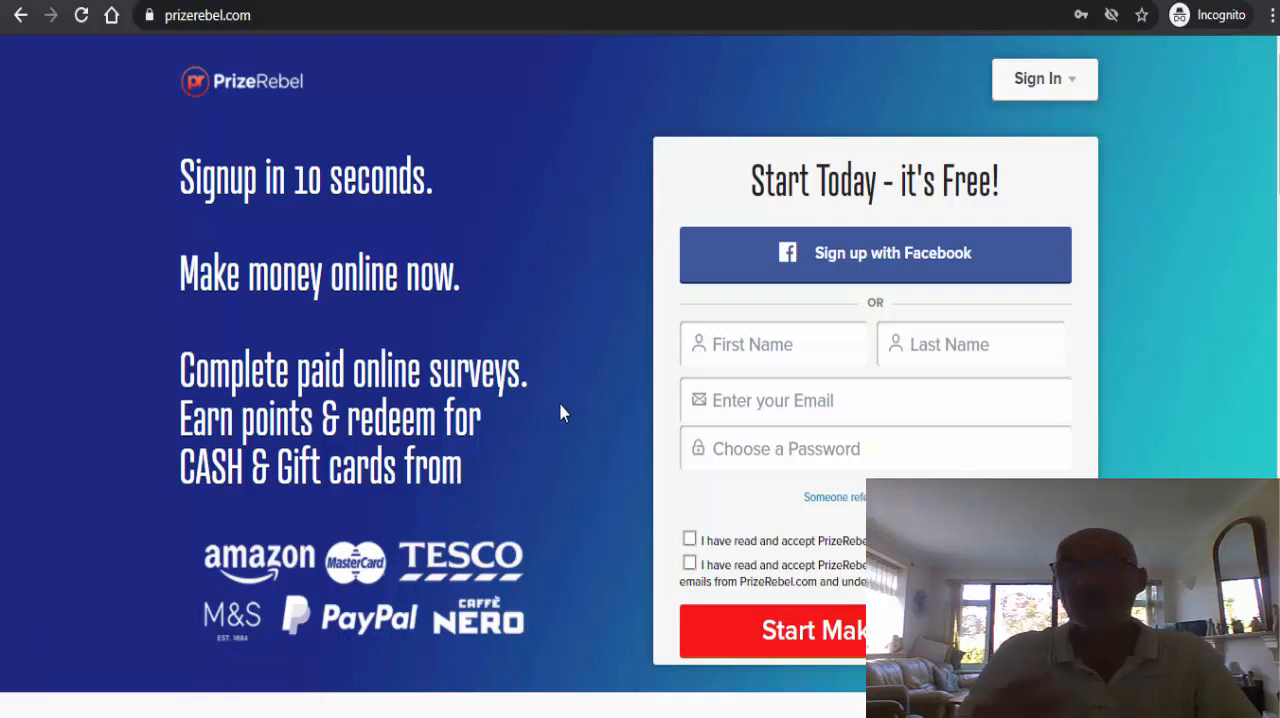